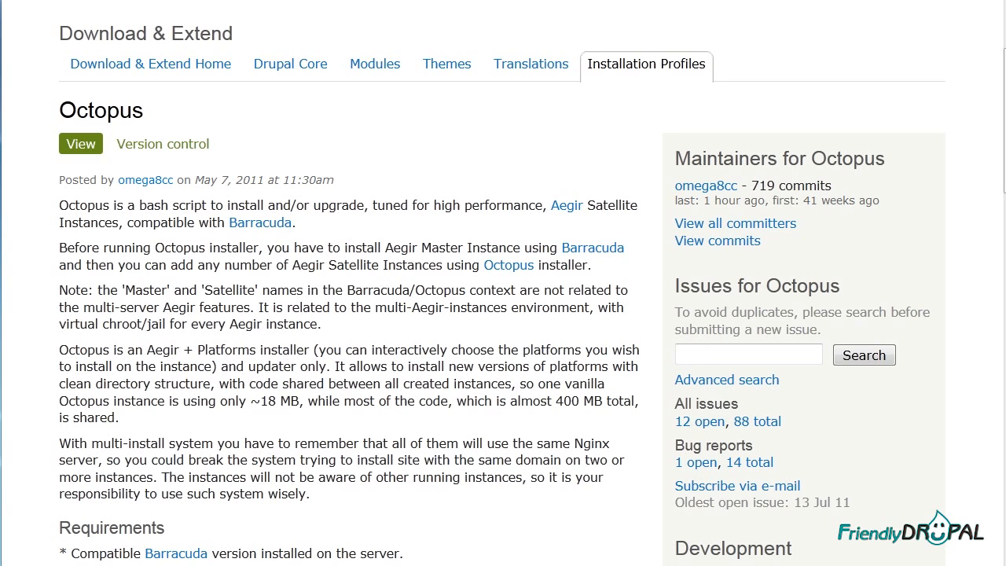
Step: Read through the Octopus and Barracuda project pages, then open the docs/INSTALL.txt how-to
scroll(down, 3)
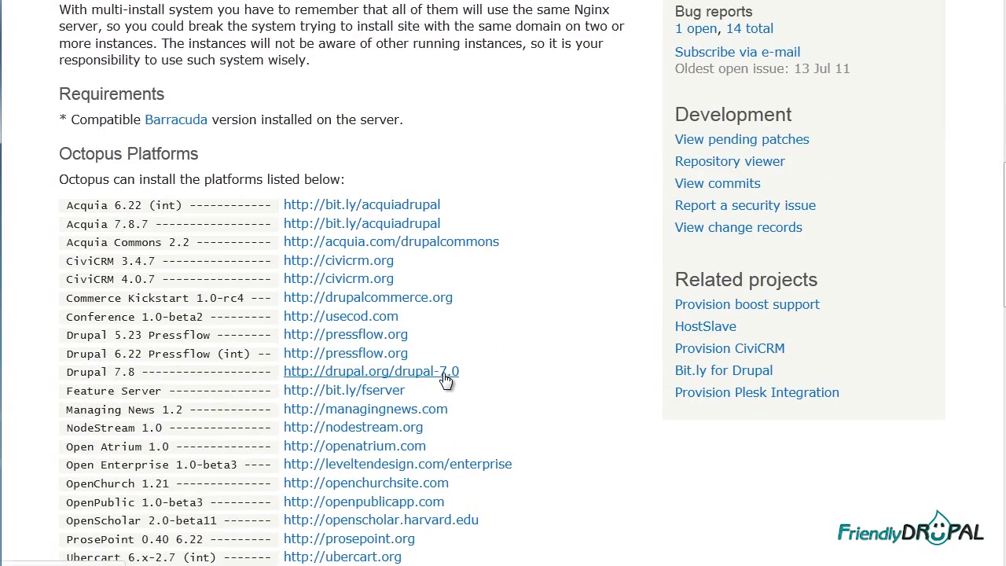
scroll(down, 3)
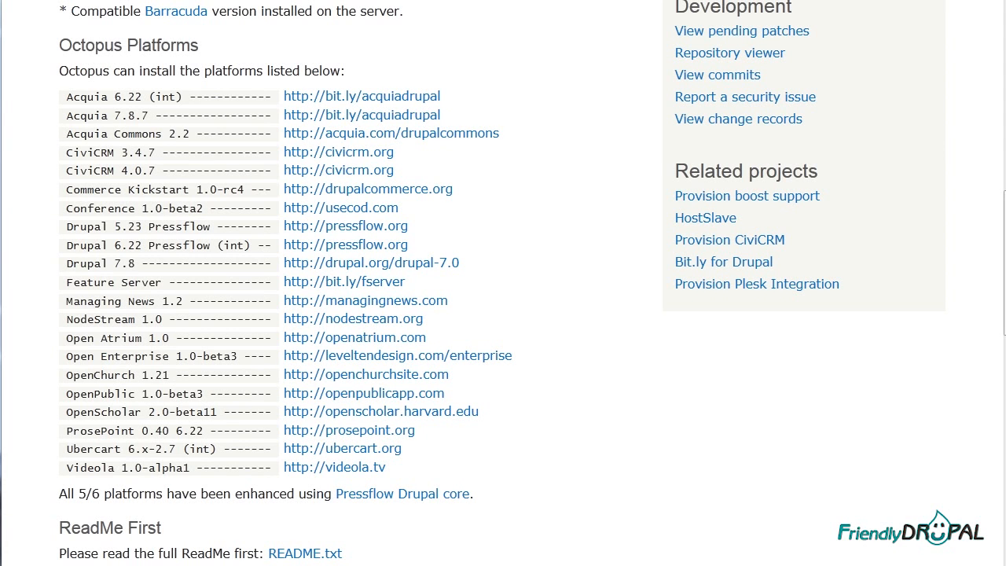
scroll(up, 3)
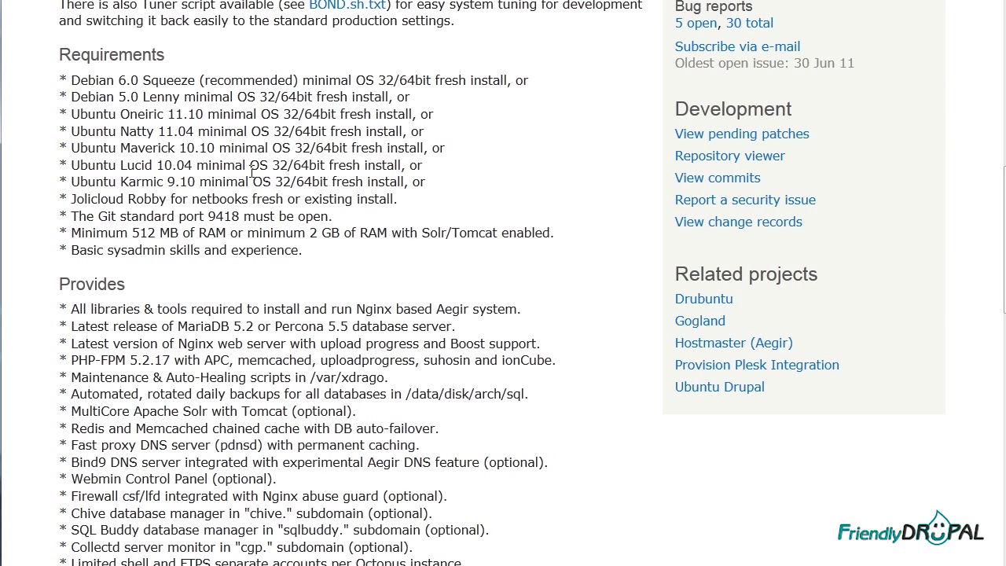
mouse_move(600, 381)
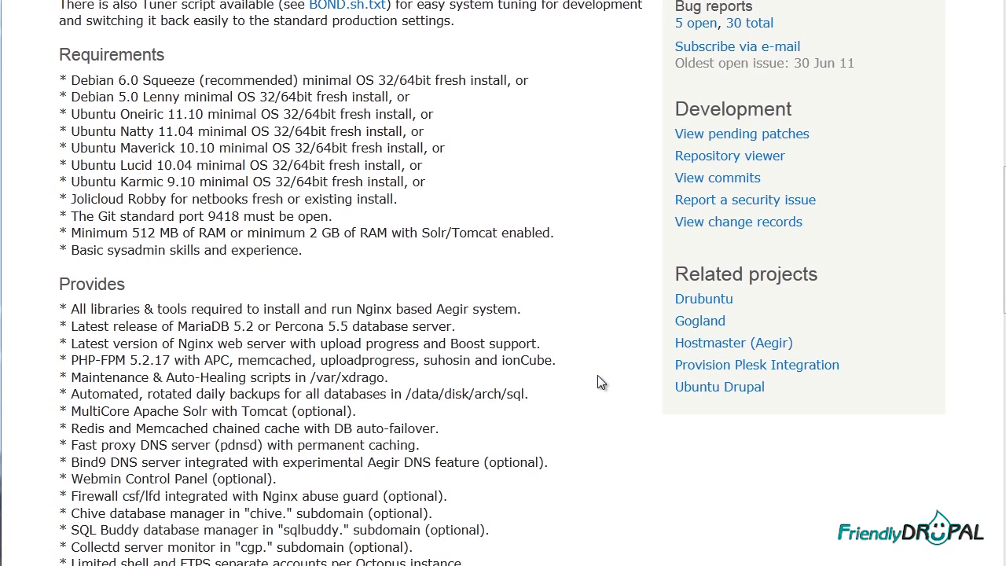
scroll(down, 3)
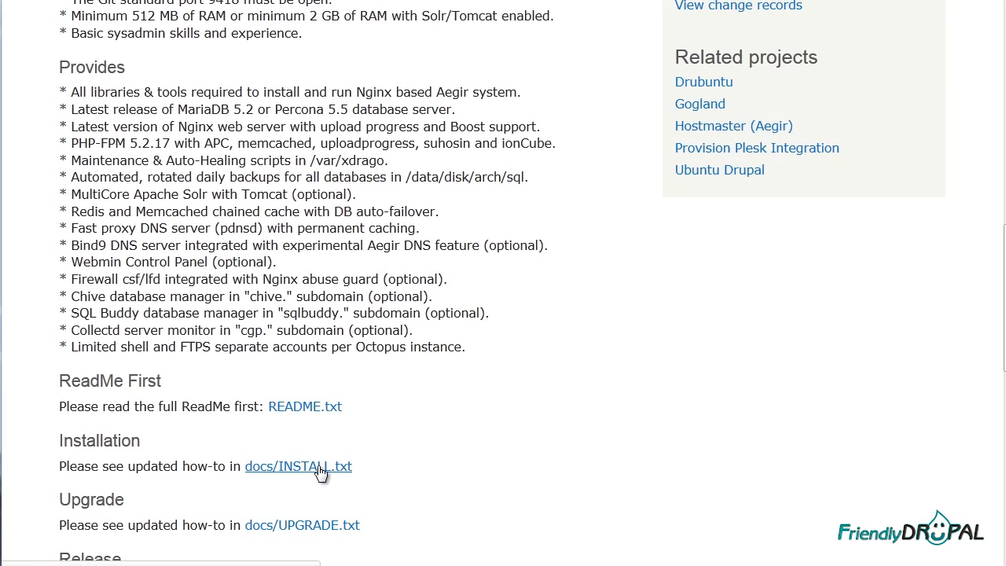
click(298, 466)
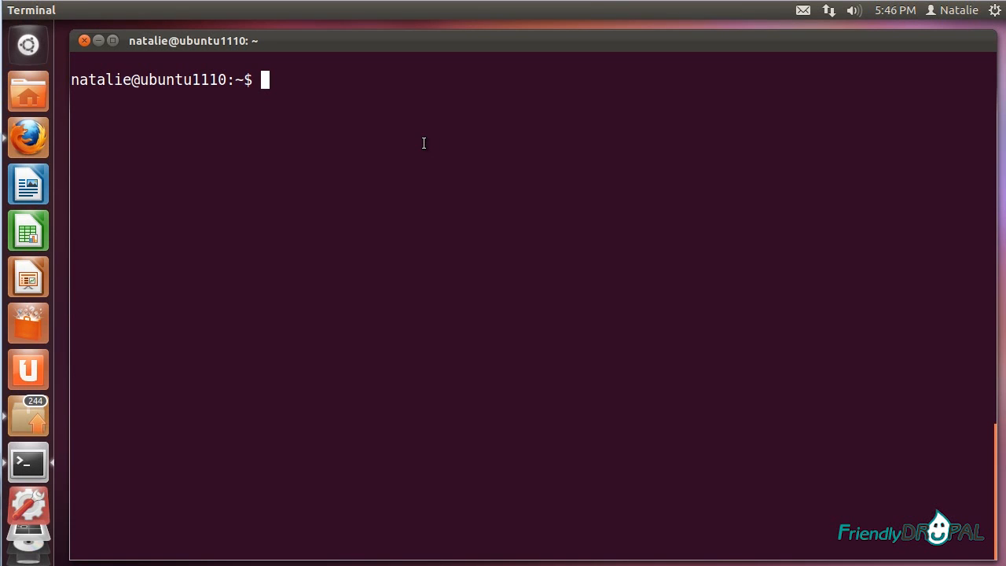
Step: Start a root shell with sudo bash and download BARRACUDA.sh.txt into the home folder
text(sudo)
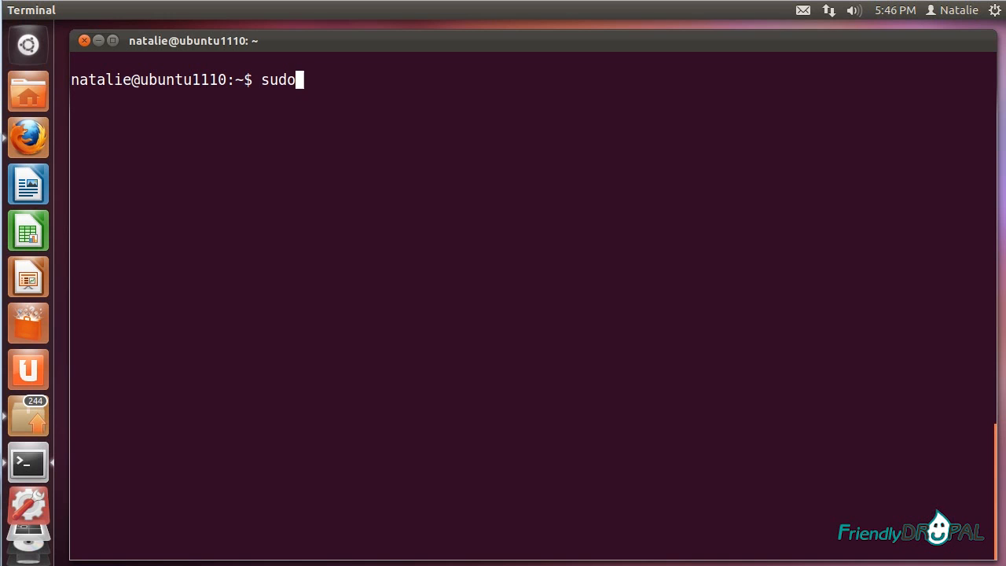
text(bash)
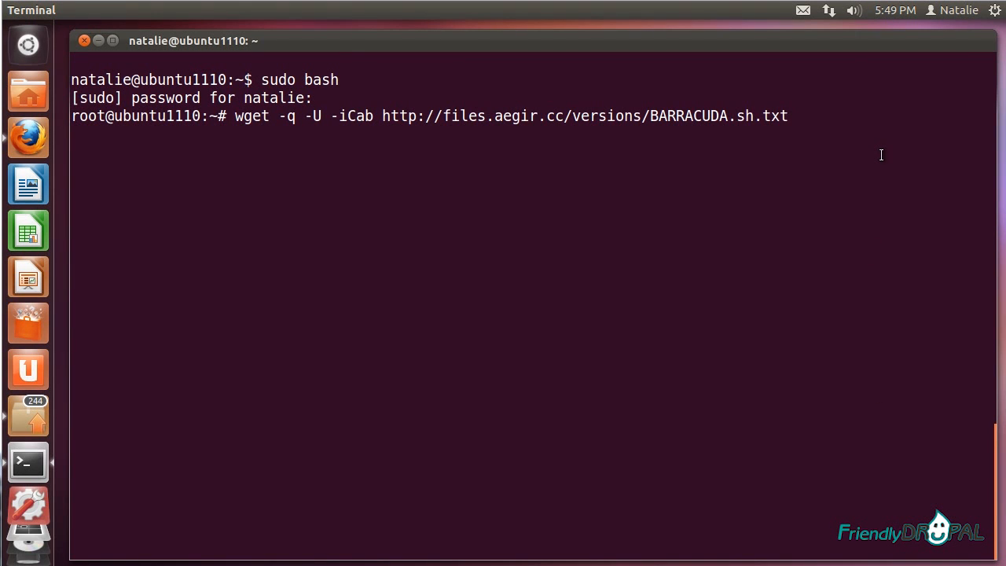
key(Return)
text(ls)
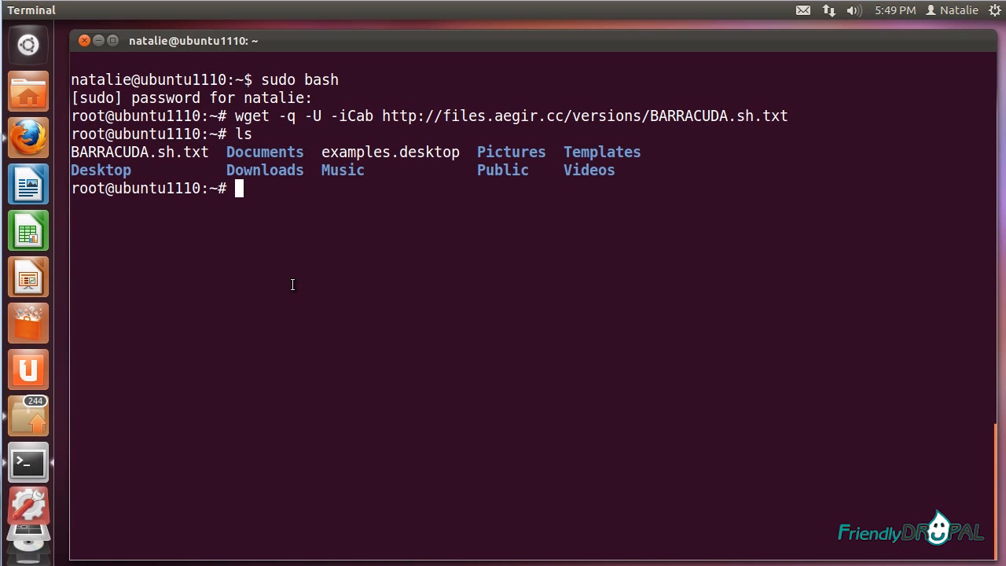
text(nano B)
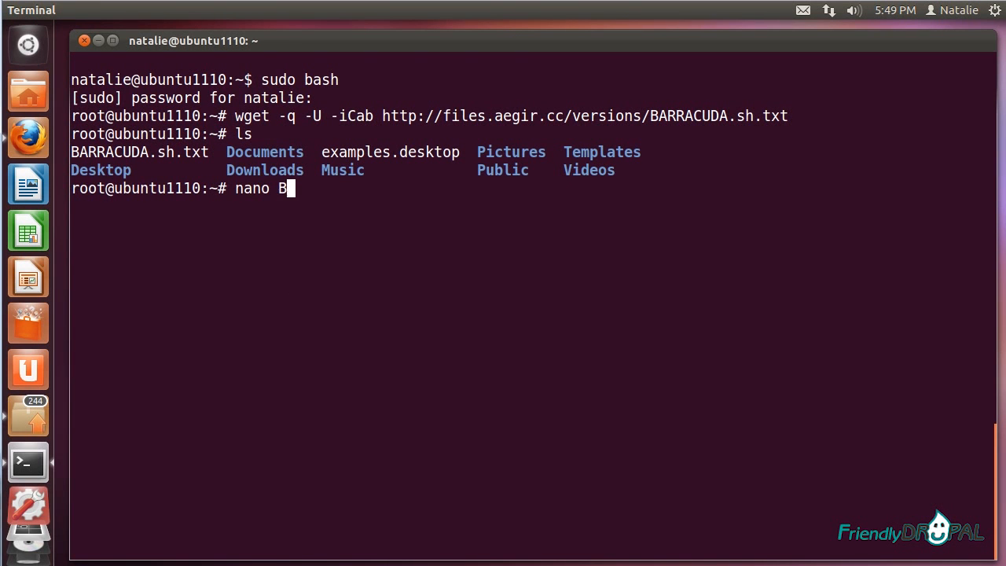
Step: Open BARRACUDA.sh.txt in nano, find the OWNIP setting, and set _MY_OWNIP to 127.0.0.1
key(Return)
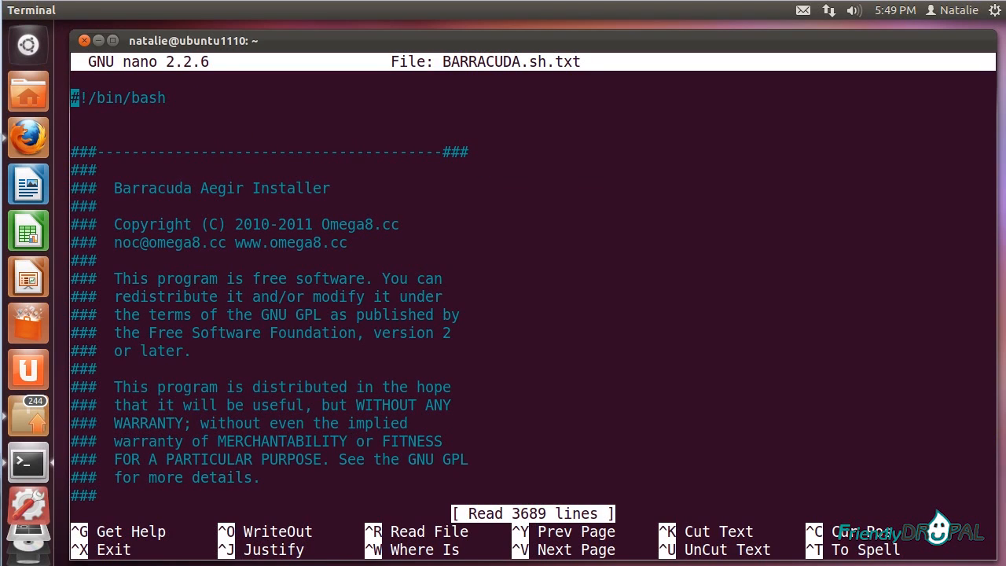
key(ctrl+w)
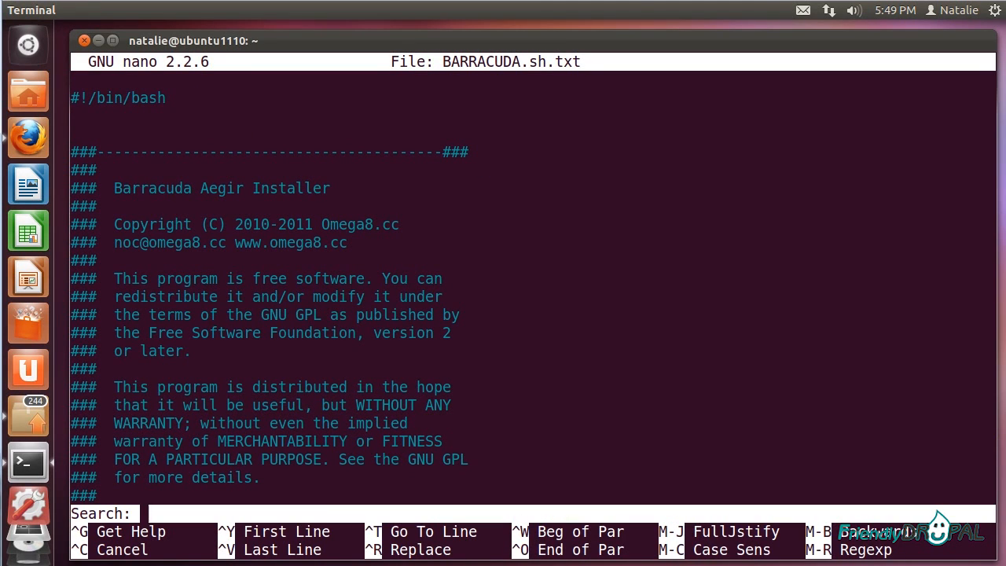
text(OWNI)
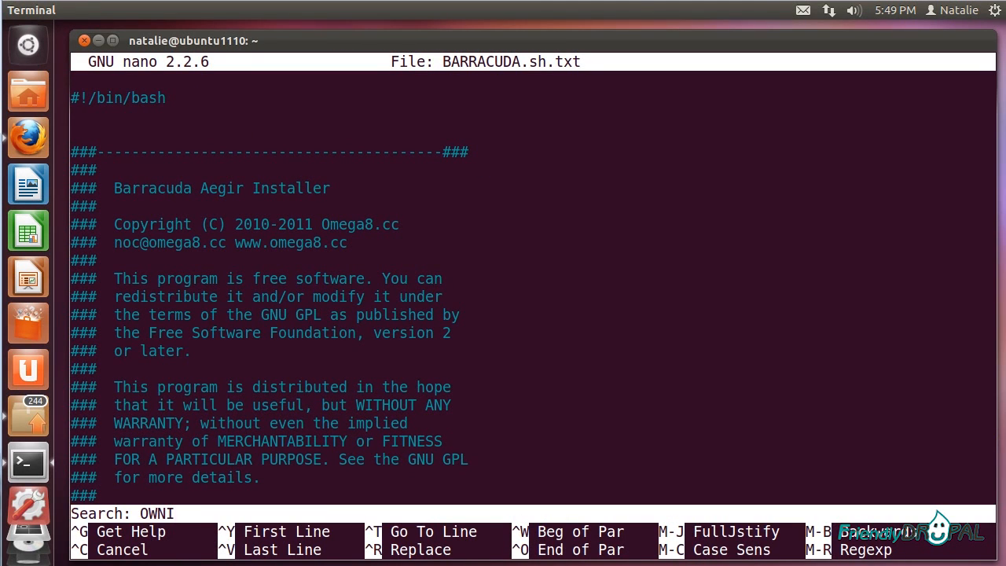
key(Return)
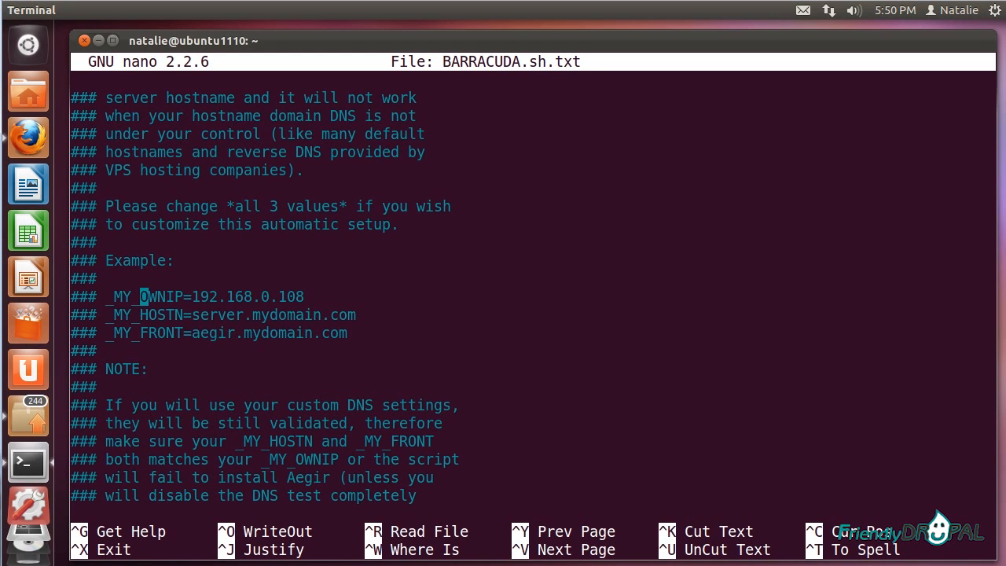
scroll(down, 3)
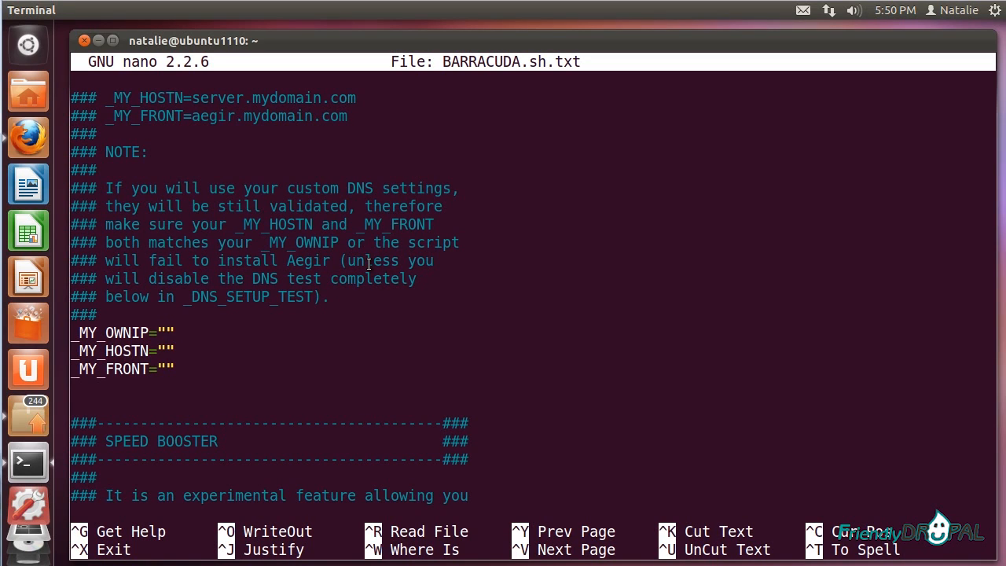
text(1)
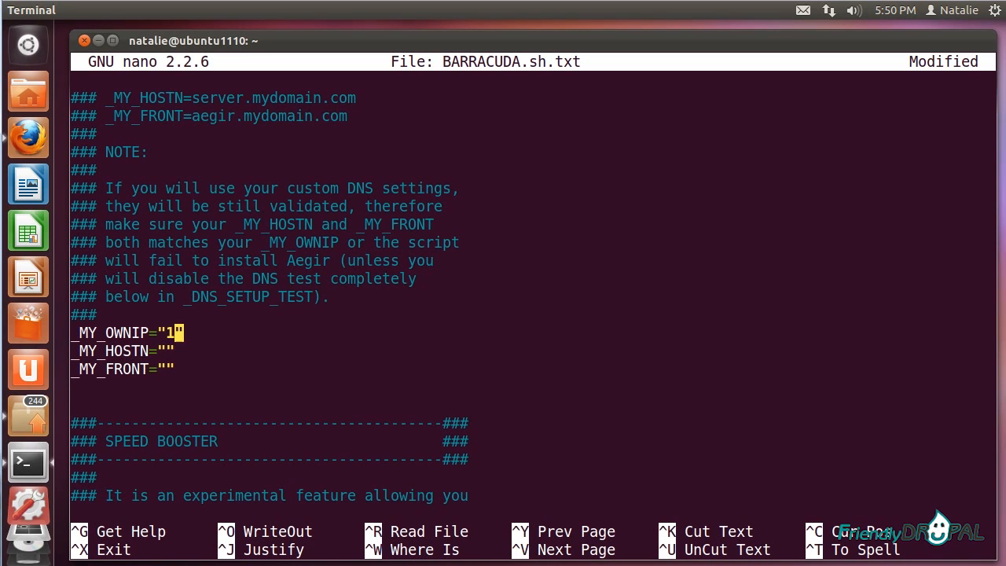
text(27.0.0.1)
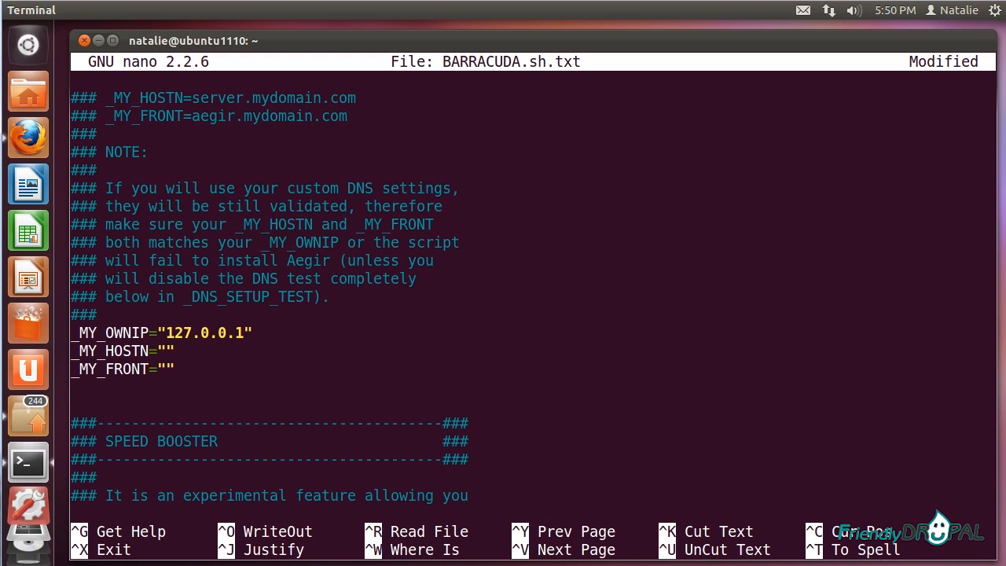
click(169, 351)
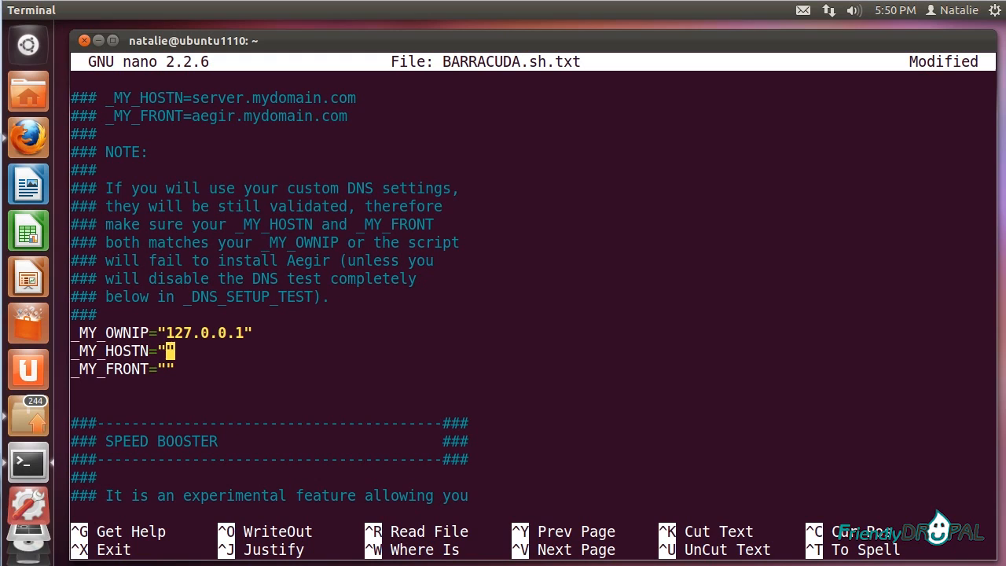
Step: In a second terminal, open /etc/hosts in nano and append aegir.ubuntu1110 to the 127.0.1.1 line
right_click(28, 439)
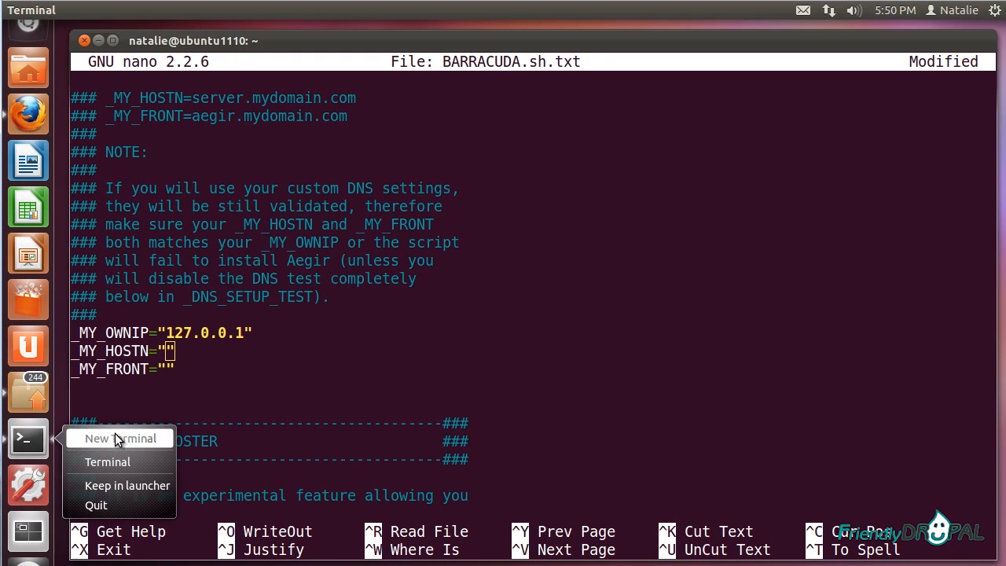
click(119, 438)
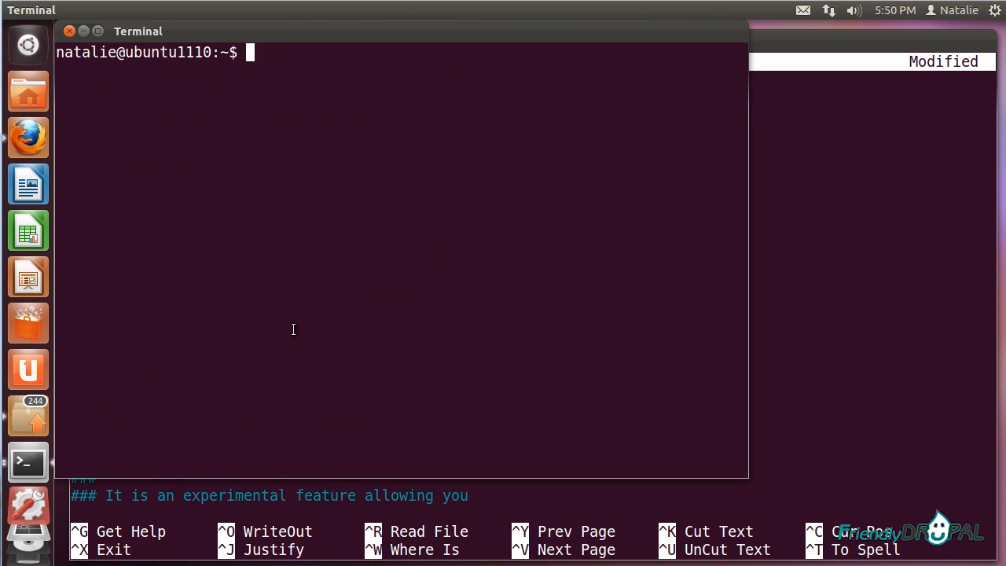
text(nano /e)
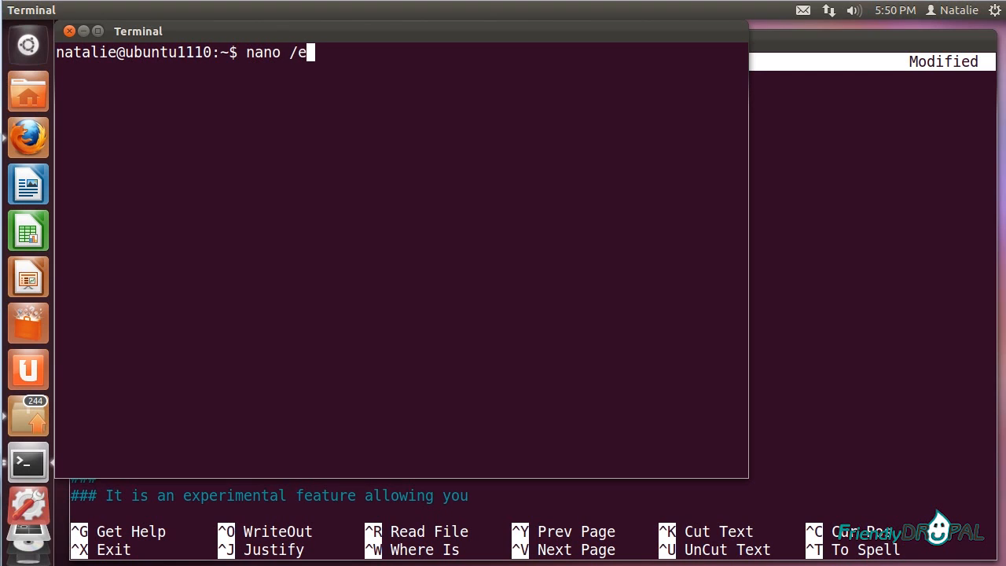
key(Return)
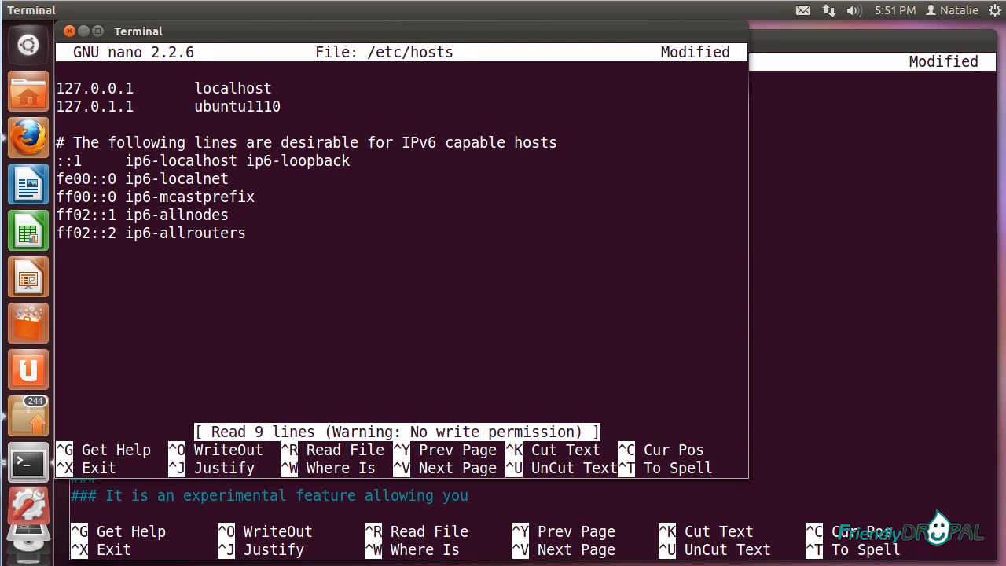
text(aegir.)
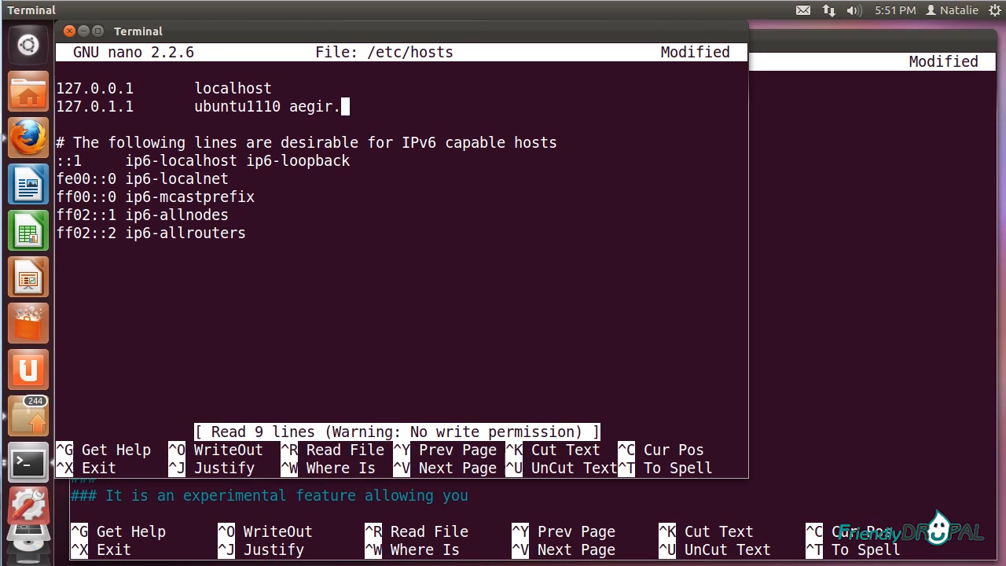
text(ubuntu)
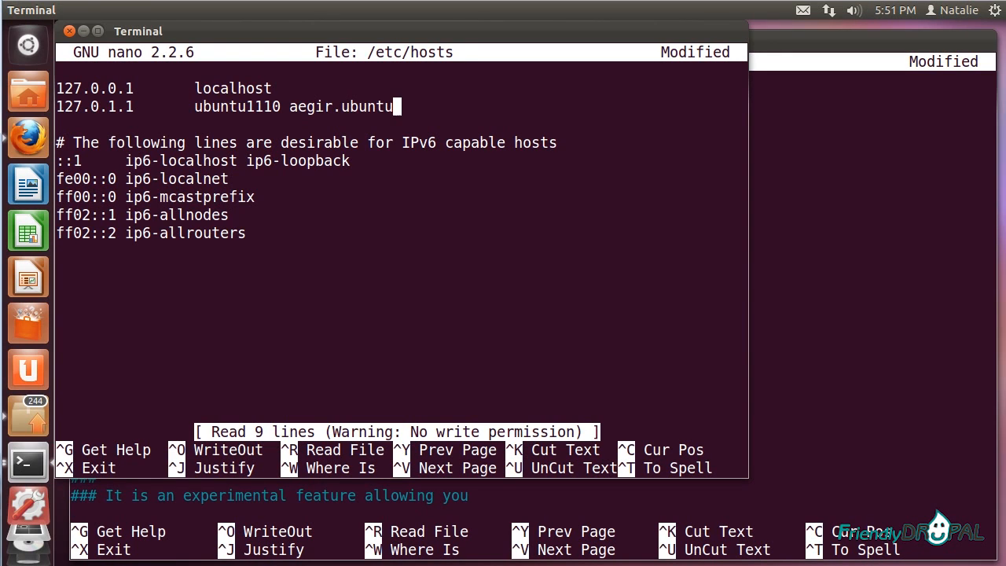
text(1110)
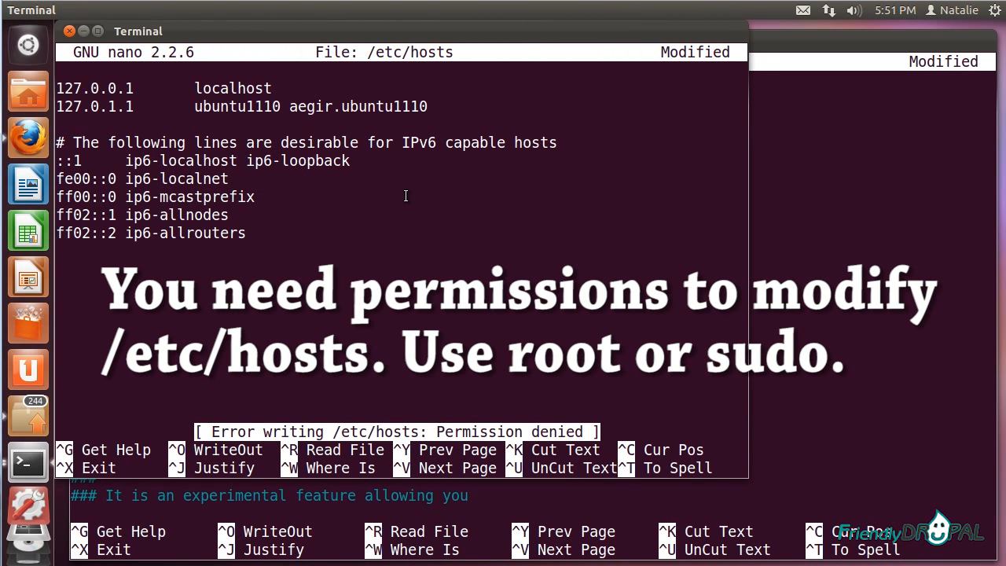
Step: Reopen /etc/hosts with sudo nano, re-add aegir.ubuntu1110 to the 127.0.1.1 line, and save
key(ctrl+x)
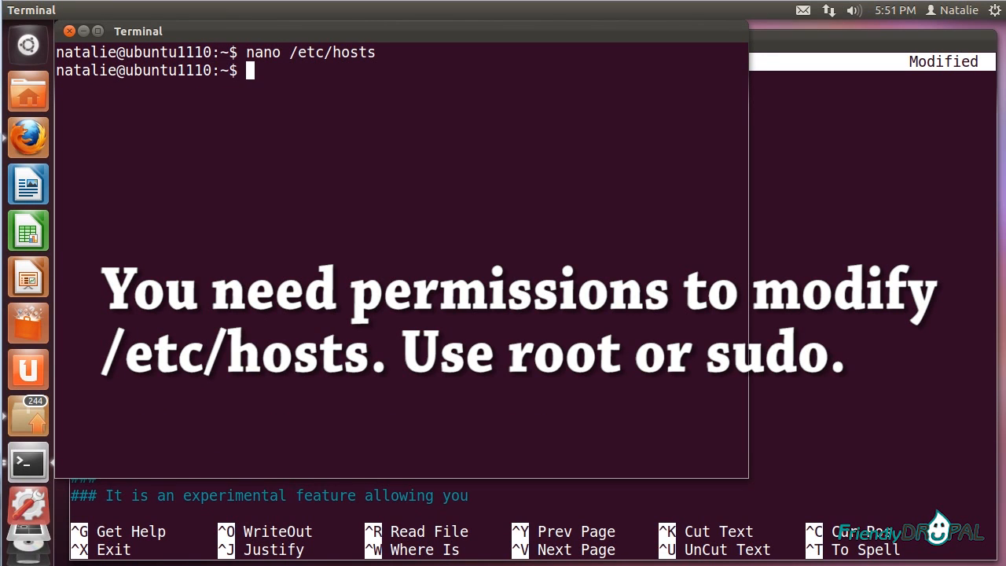
text(sudo)
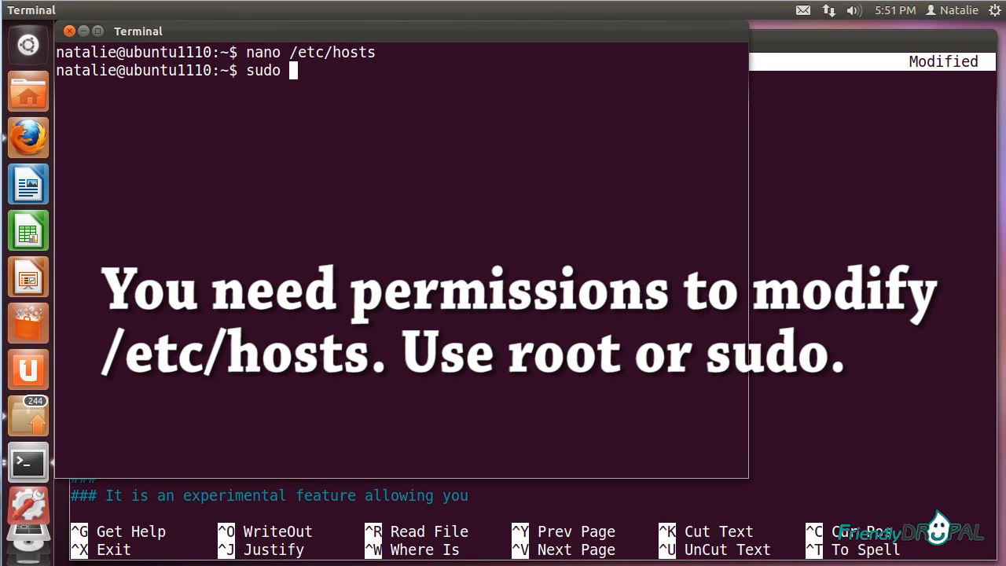
text(nano /etc)
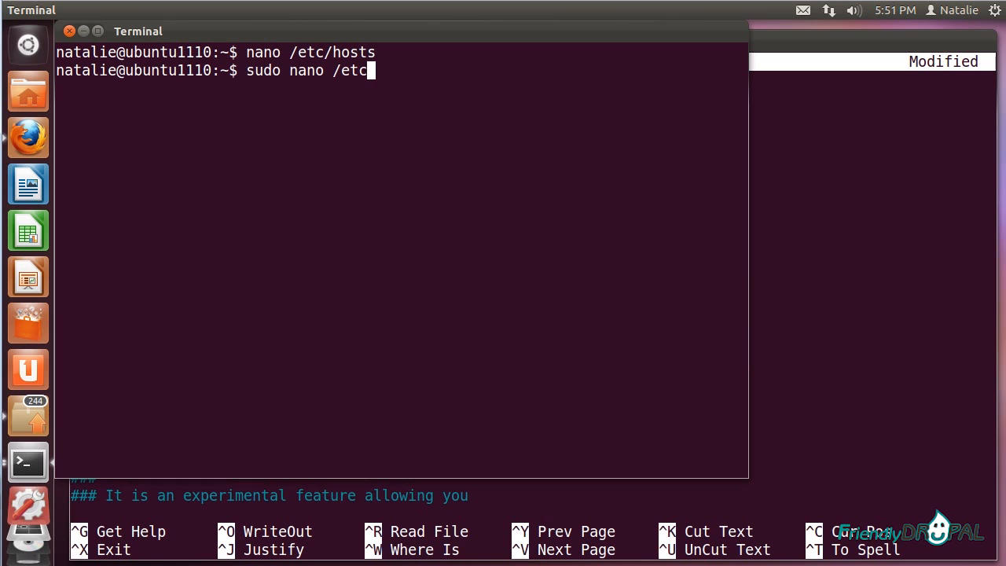
text(/hosts)
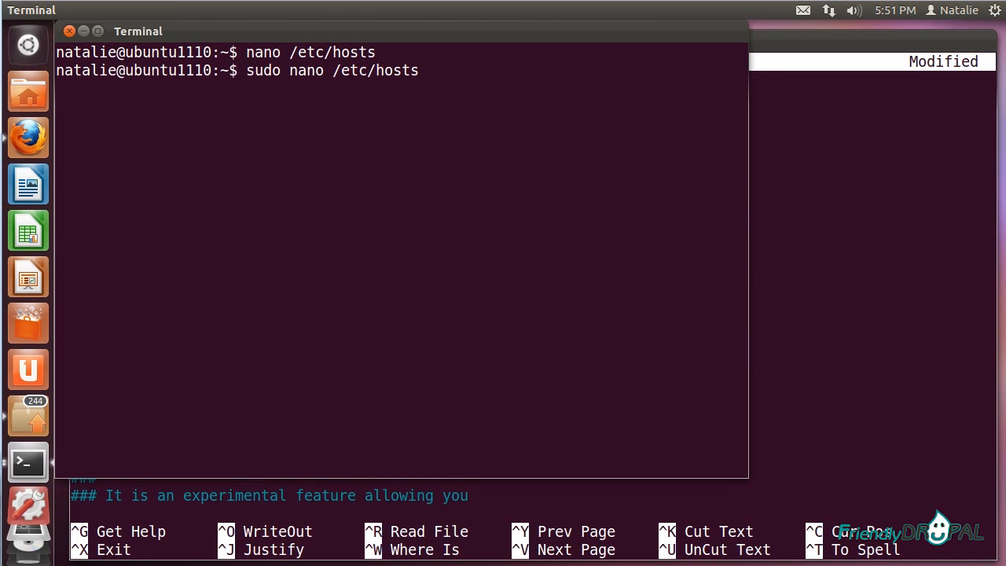
key(Return)
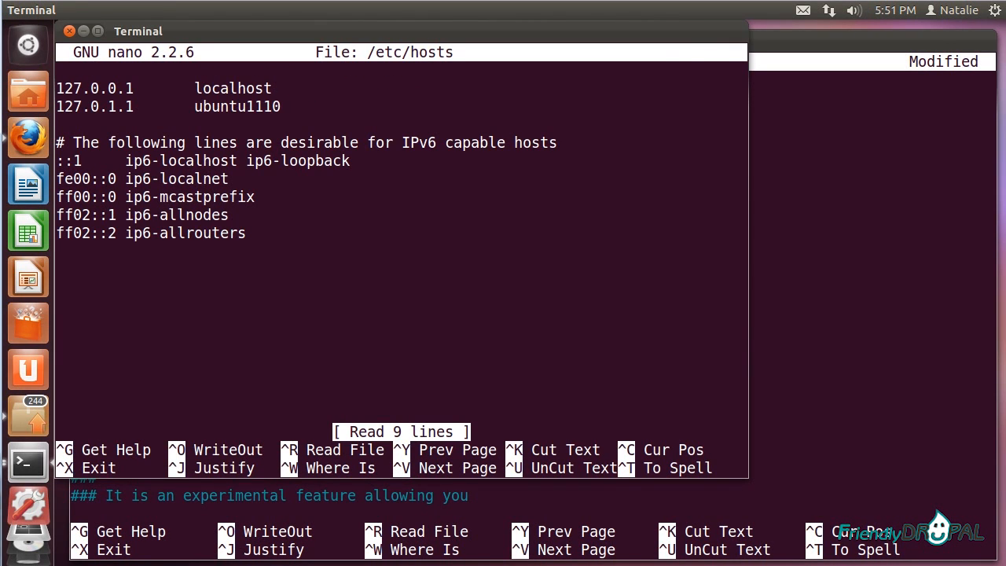
text(ae)
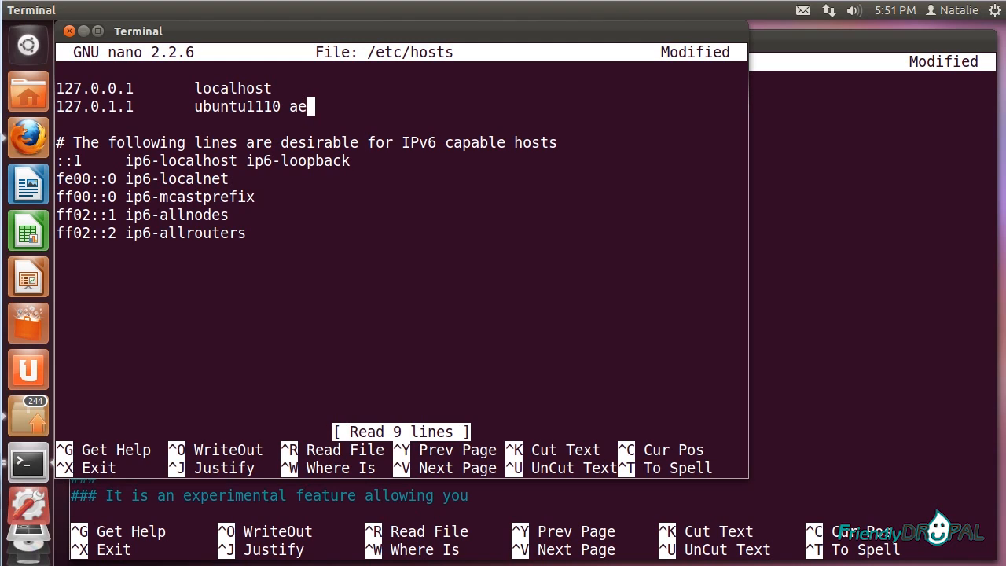
text(gir.ubuntu)
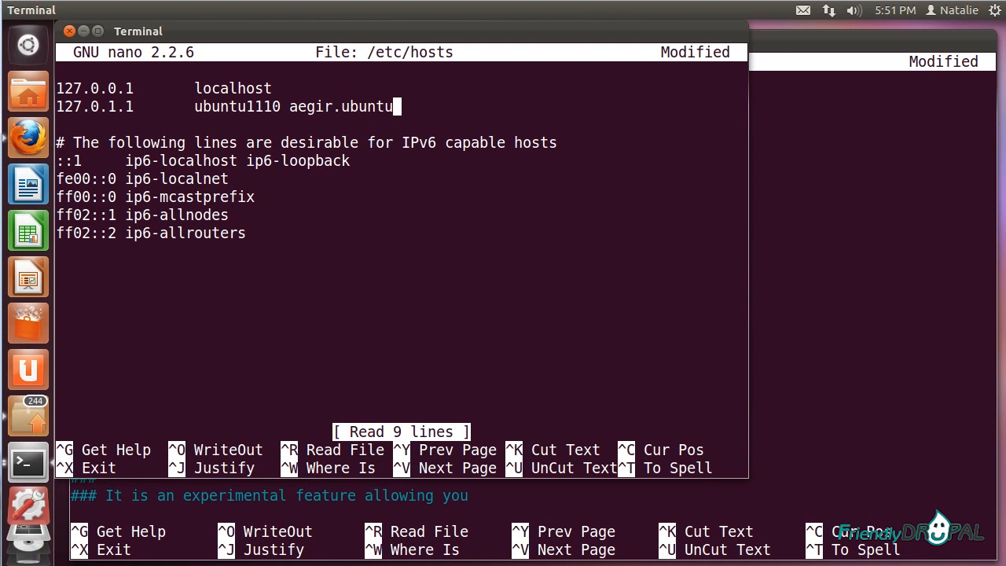
text(1110)
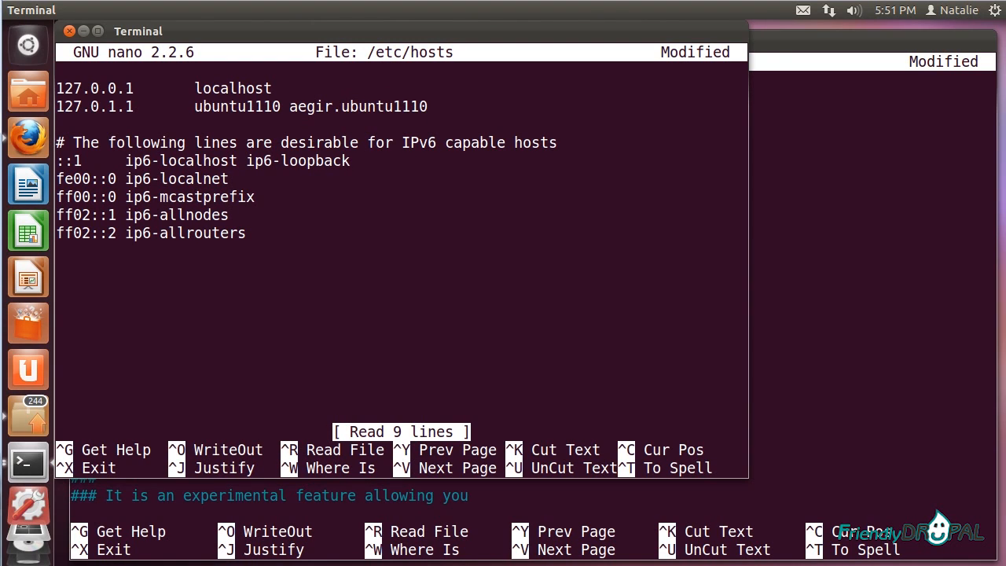
key(ctrl+x)
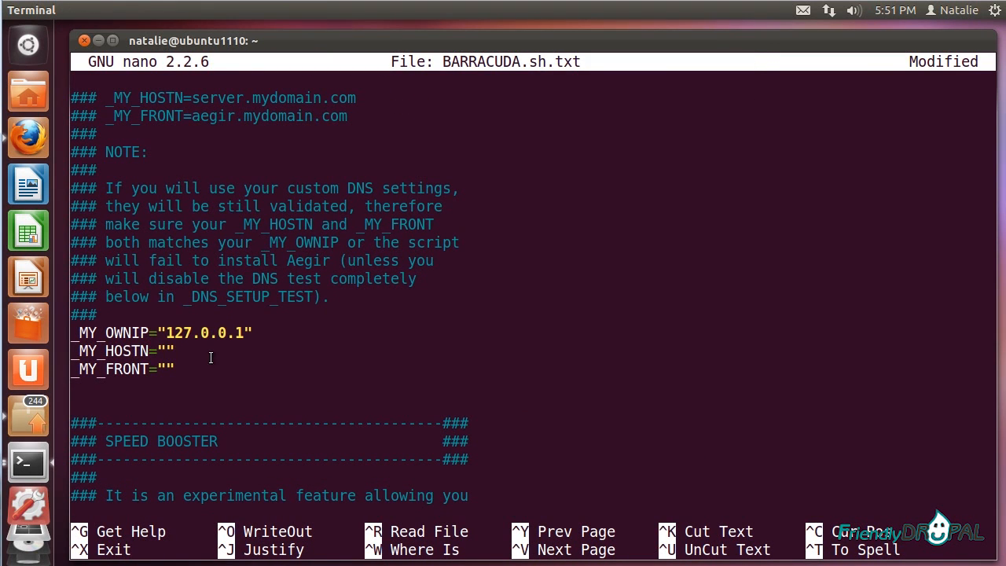
Step: Set _MY_OWNIP to 127.0.1.1, _MY_HOSTN to ubuntu1110 and _MY_FRONT to aegir.ubuntu1110
click(167, 333)
text(1)
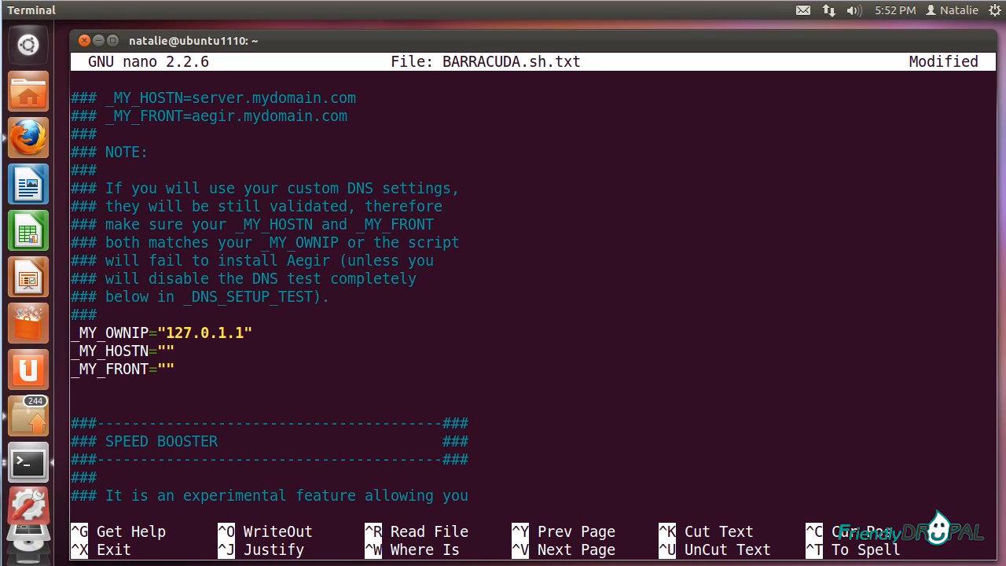
text(ubuntu)
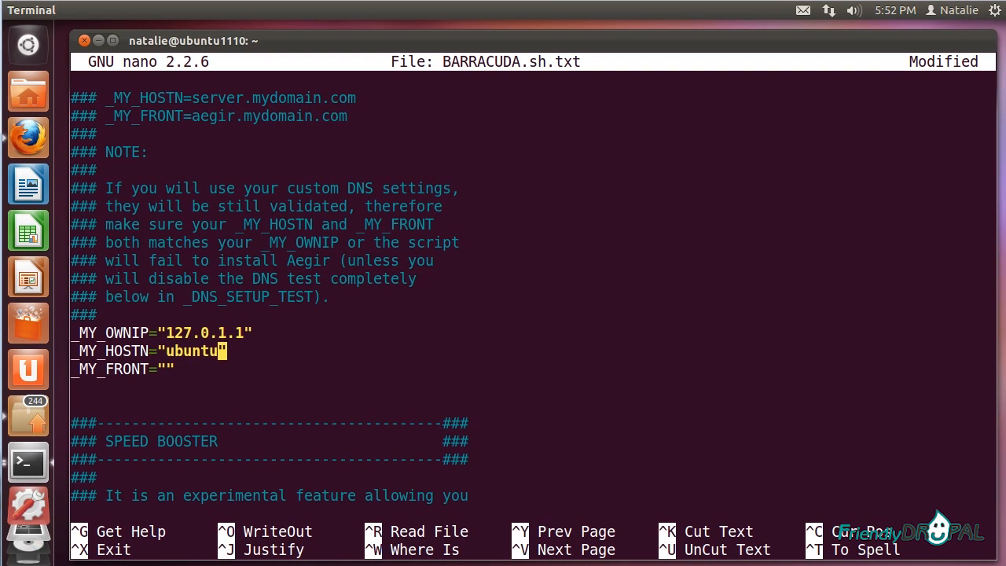
text(1)
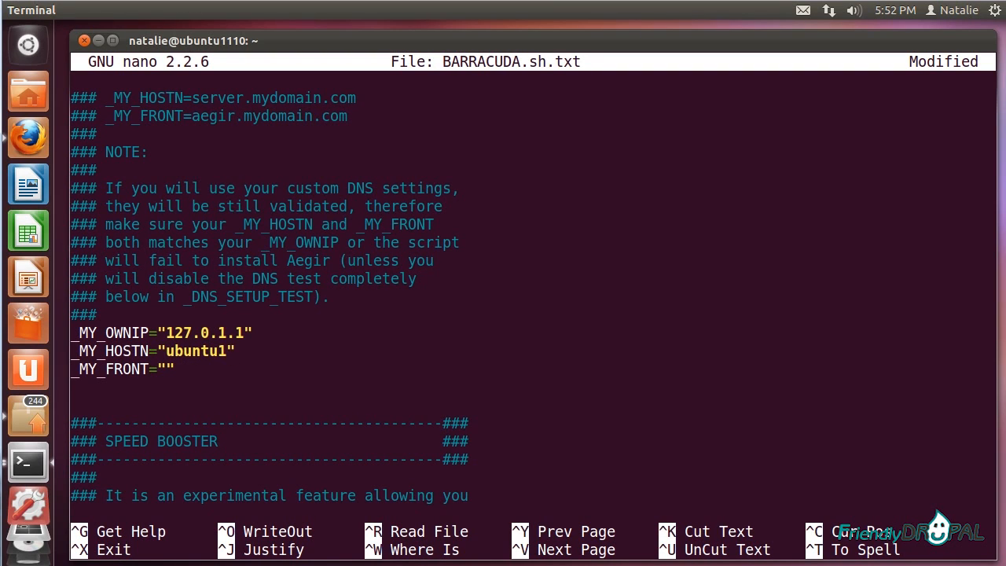
text(10)
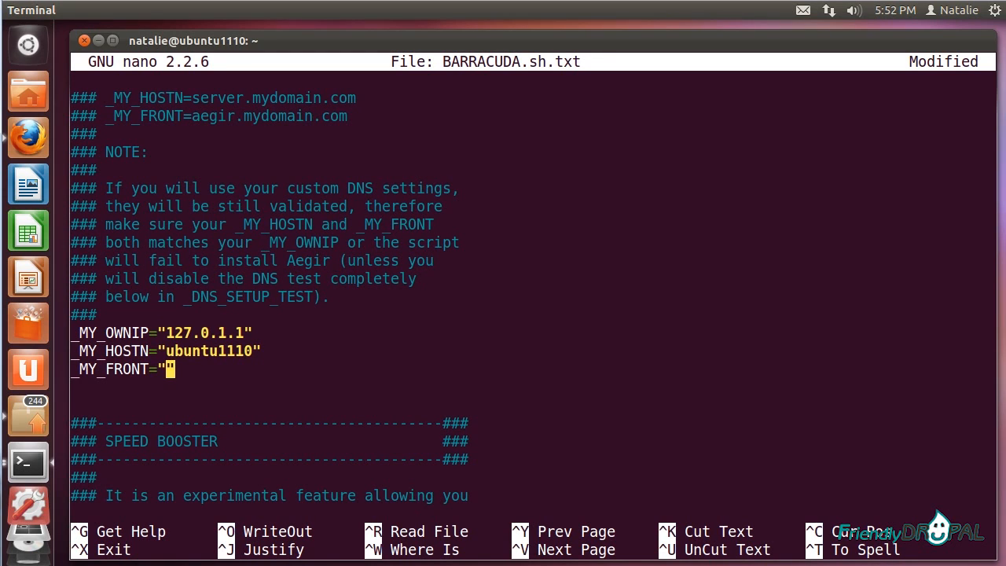
text(aegir.ubu)
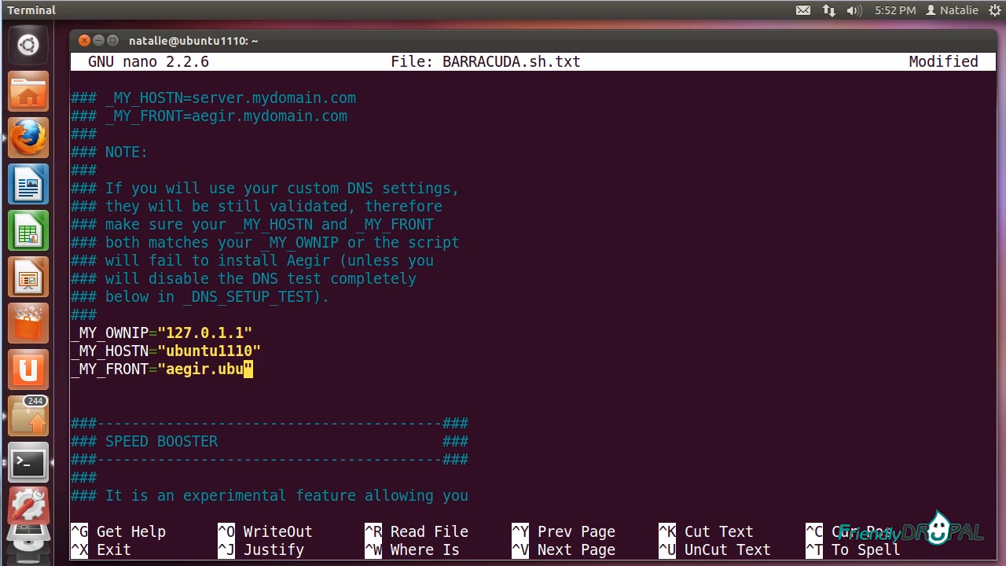
text(ntu1110)
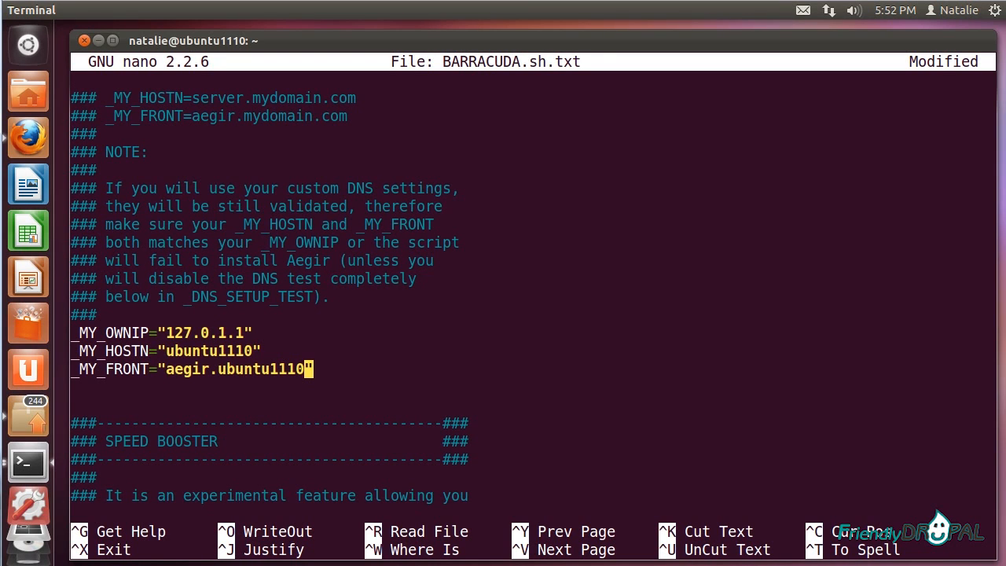
key(ctrl+o)
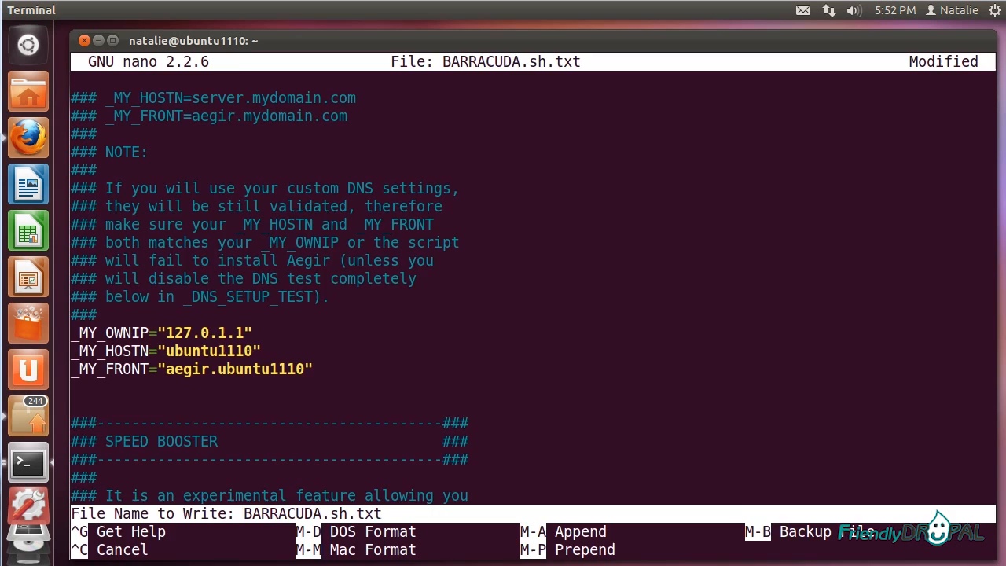
Step: Confirm the save, set _MY_EMAIL to natalie@localhost, and exit nano saving the script
key(Return)
text(ema)
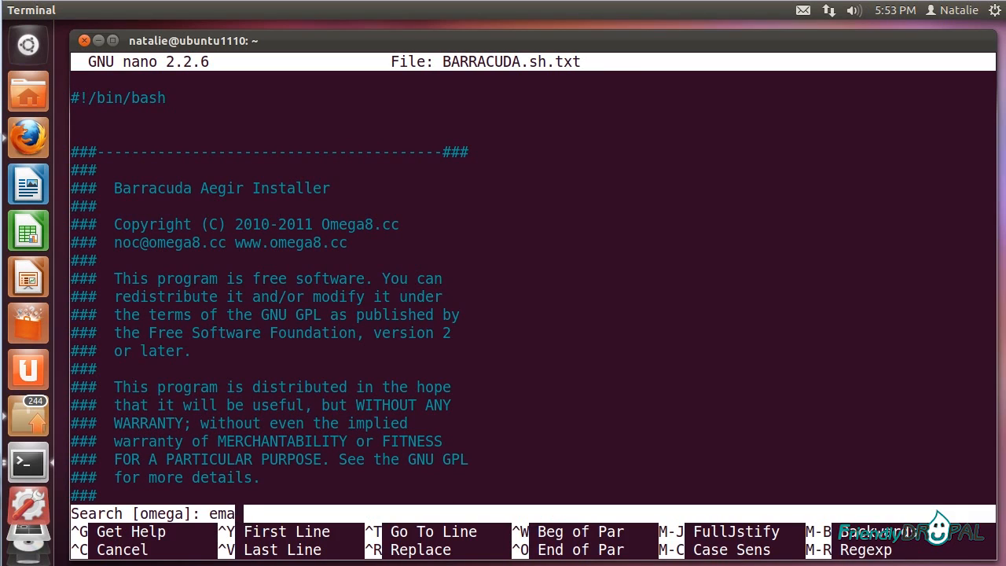
key(Return)
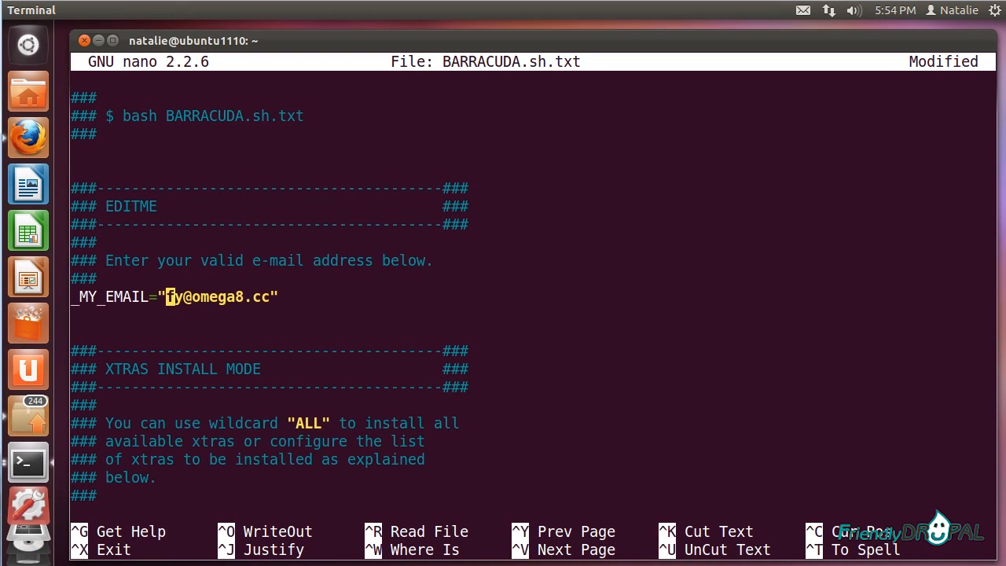
text(natalie)
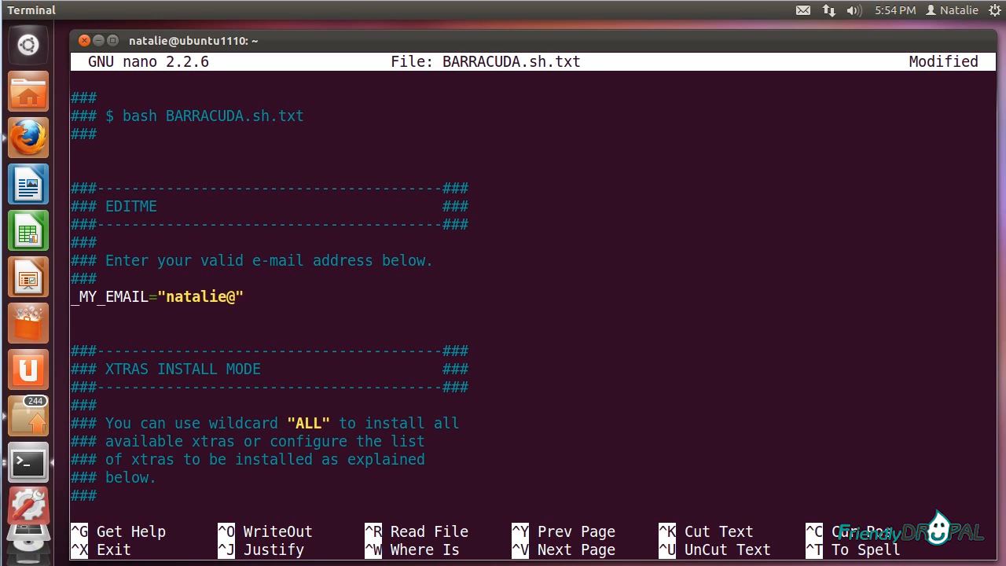
text(localhost)
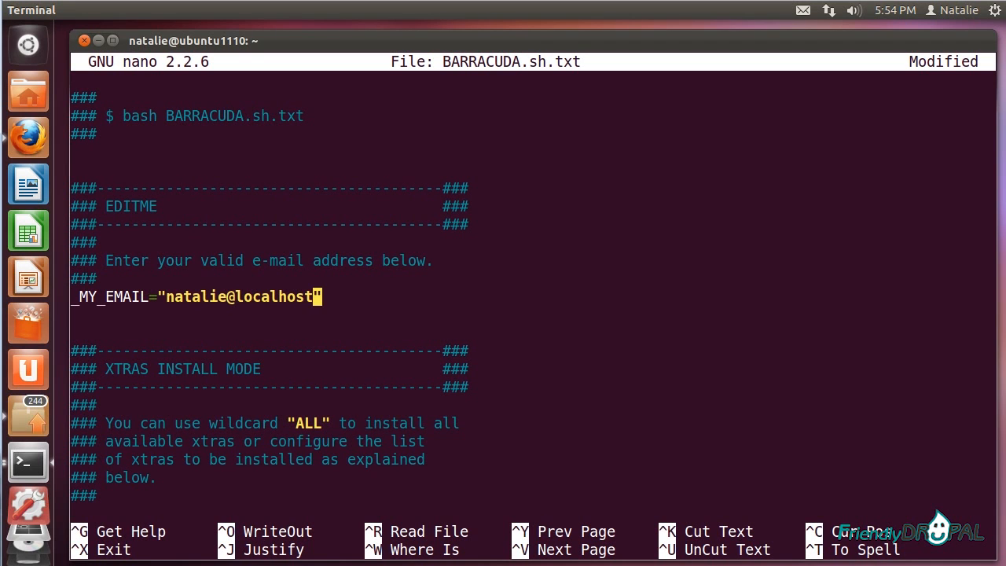
key(ctrl+x)
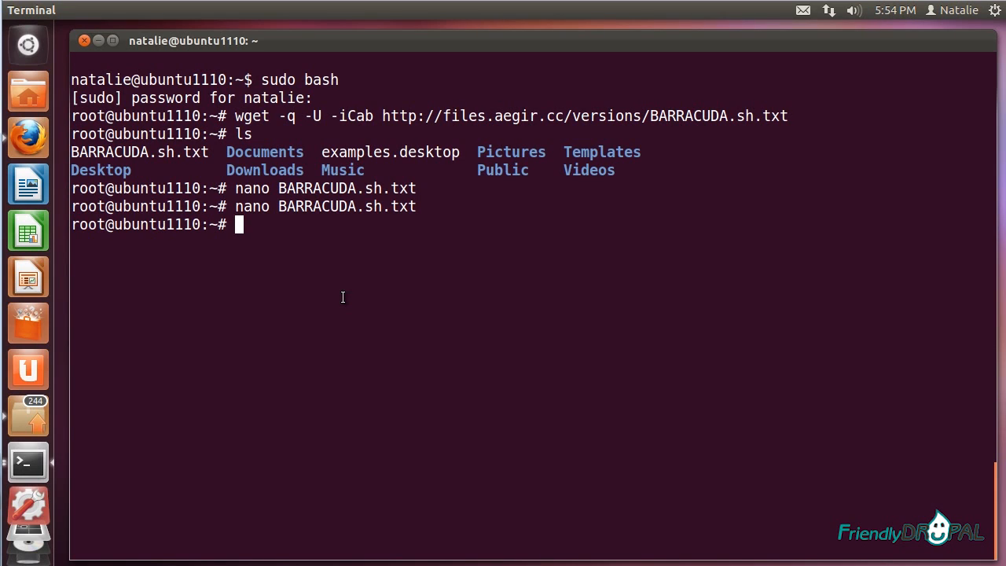
Step: Run the installer with bash BARRACUDA.sh.txt
text(b)
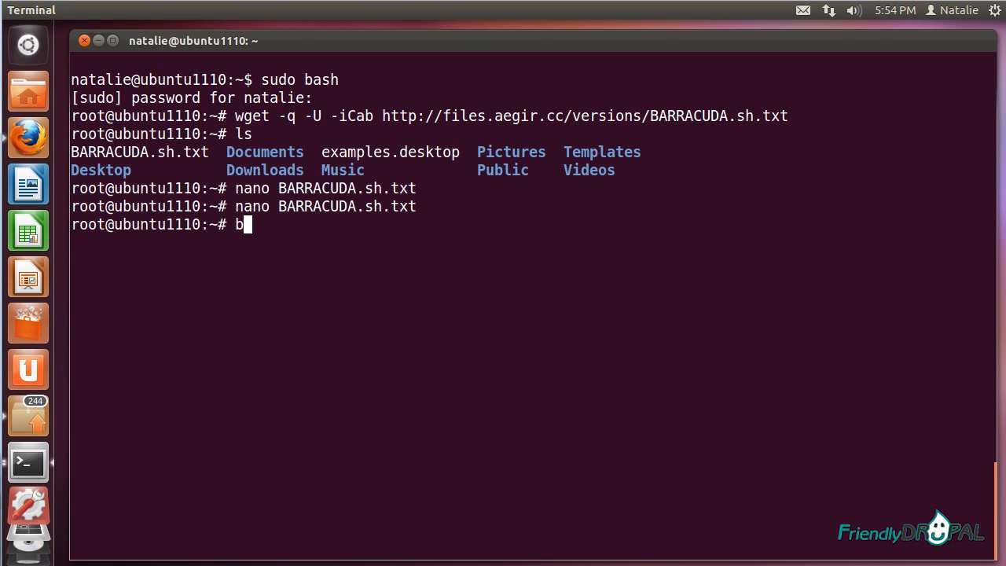
text(ash BA)
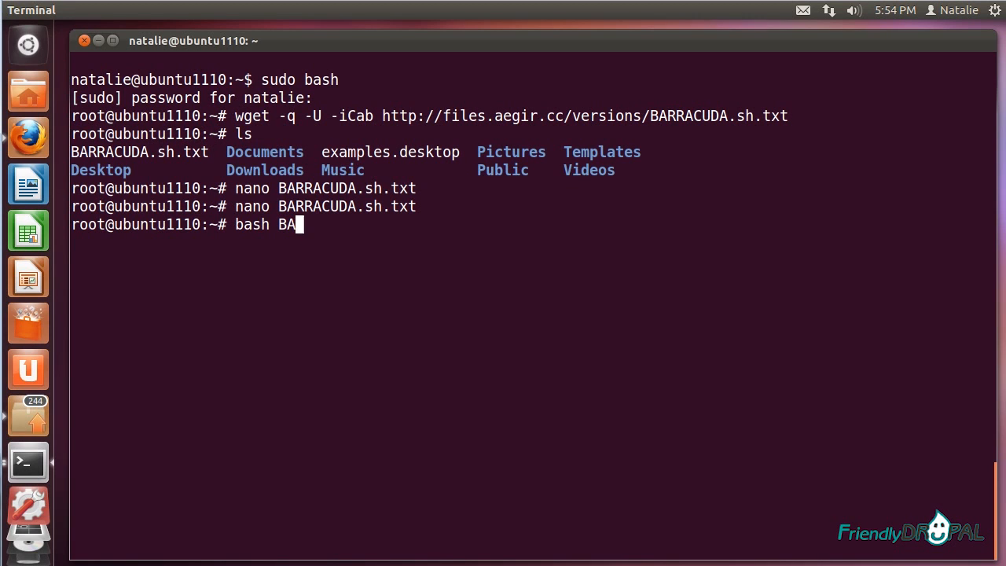
key(Return)
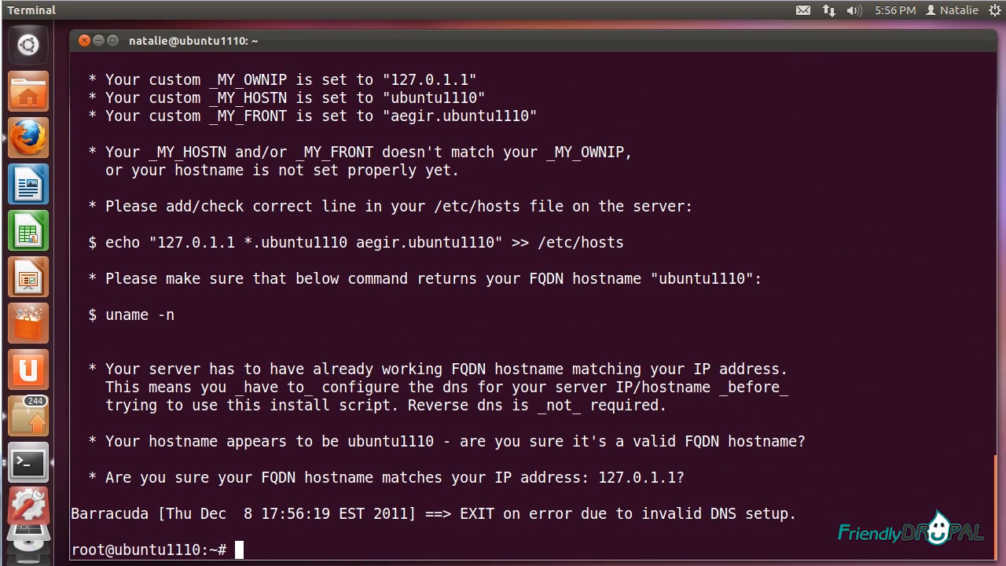
mouse_move(380, 541)
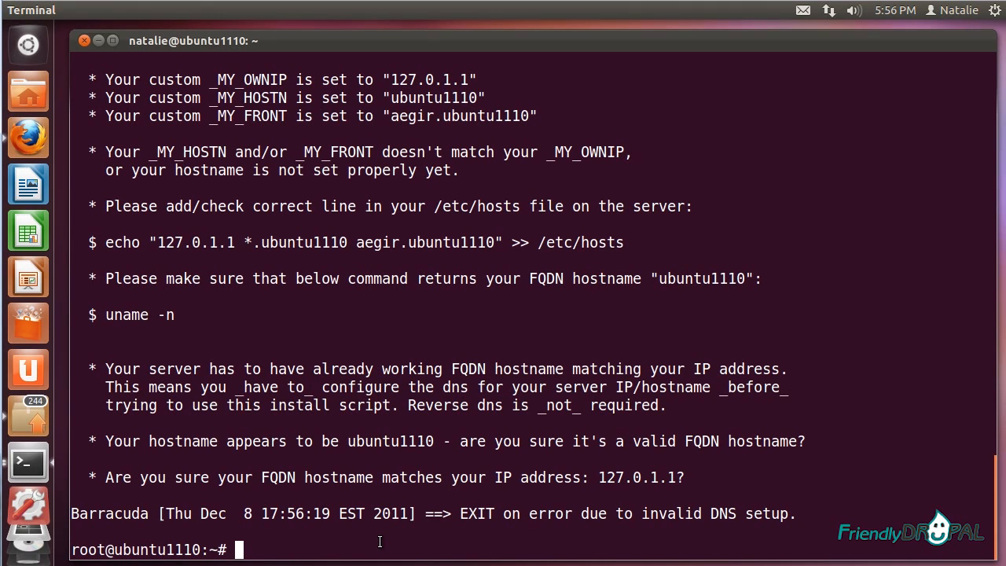
Step: Check the hostname with uname -n, which reports ubuntu1110
text(uname)
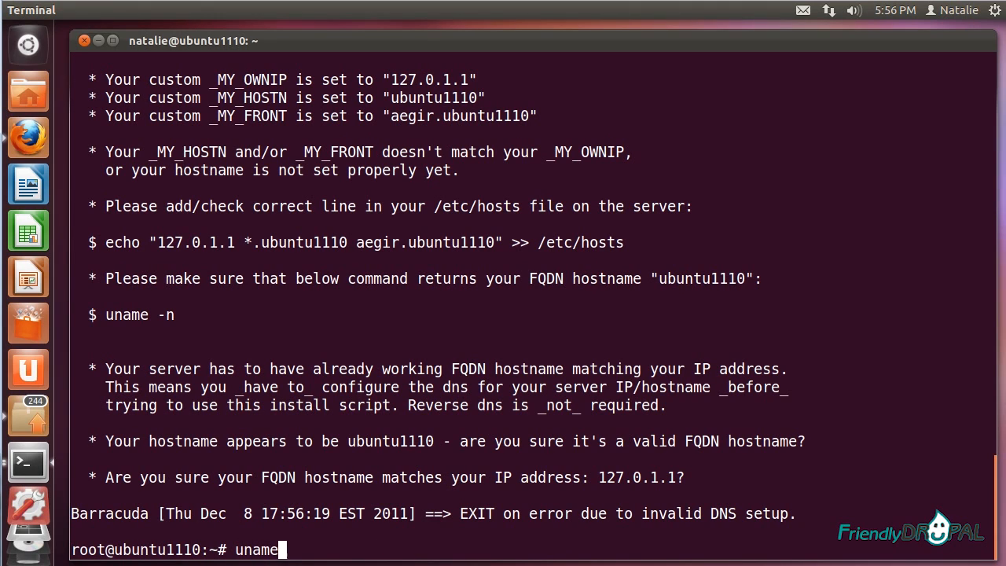
text(-)
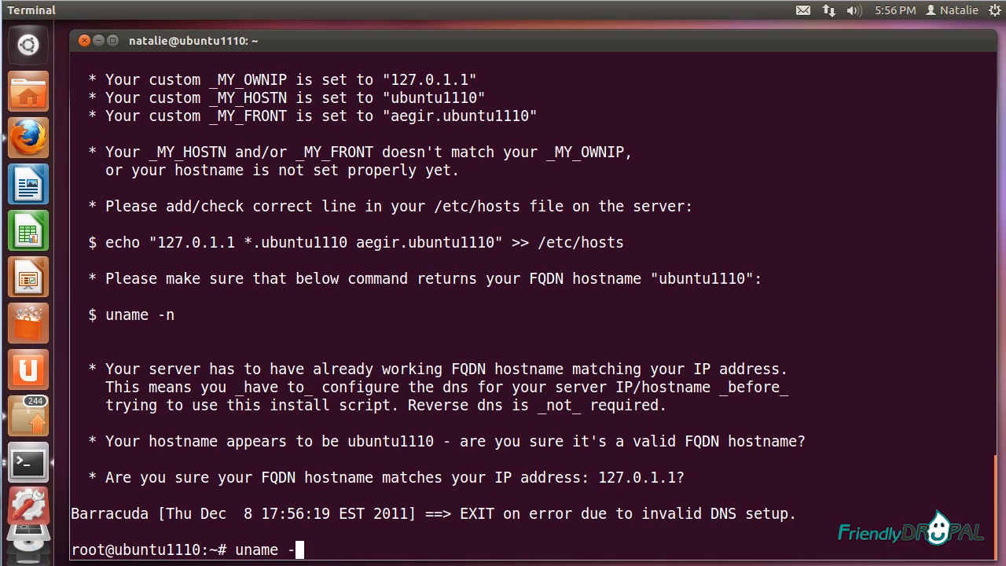
key(Return)
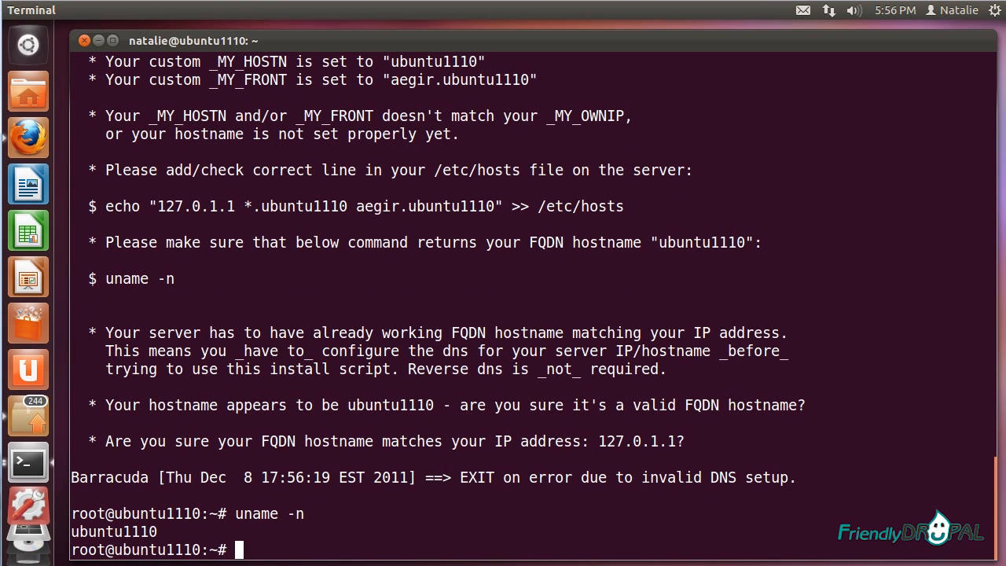
text(nano)
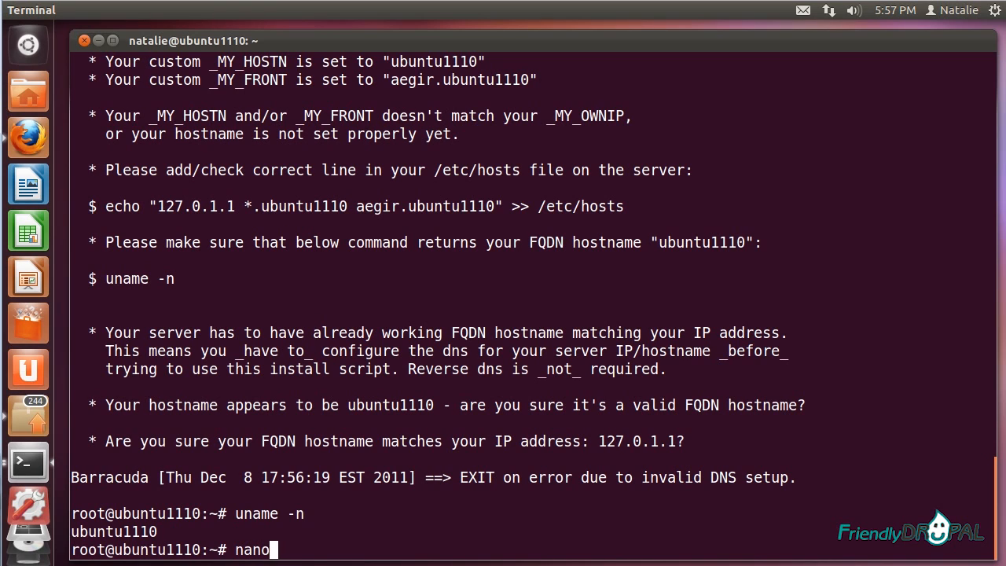
text(/)
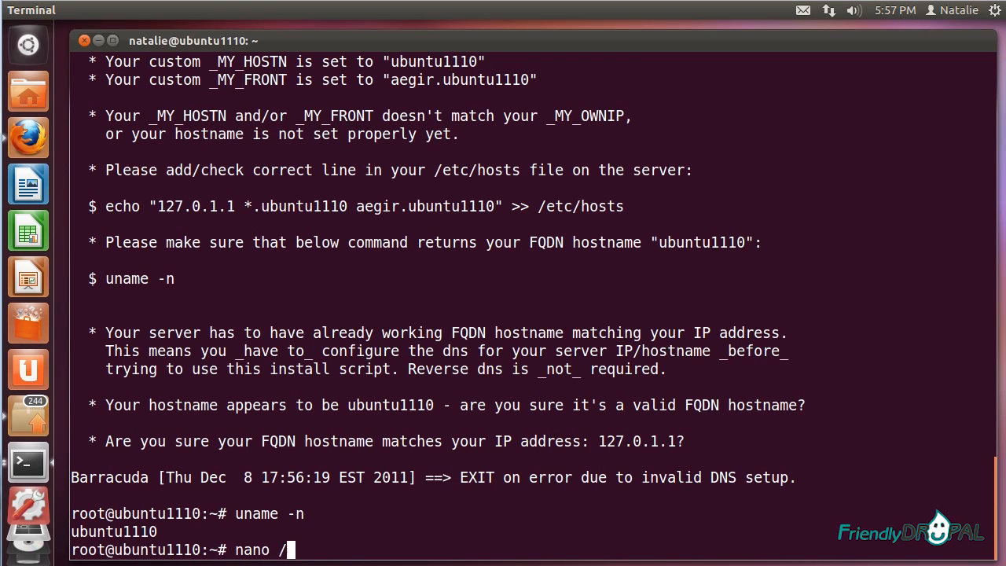
text(etc/ho)
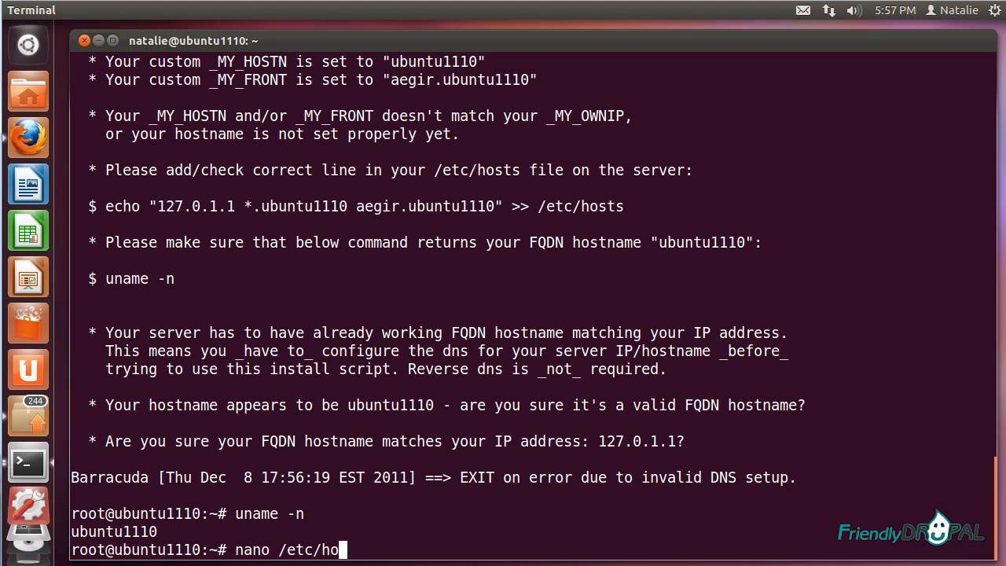
Step: Open /etc/hosts in nano, add *.ubuntu1110 to the 127.0.1.1 line, and save the file
key(Return)
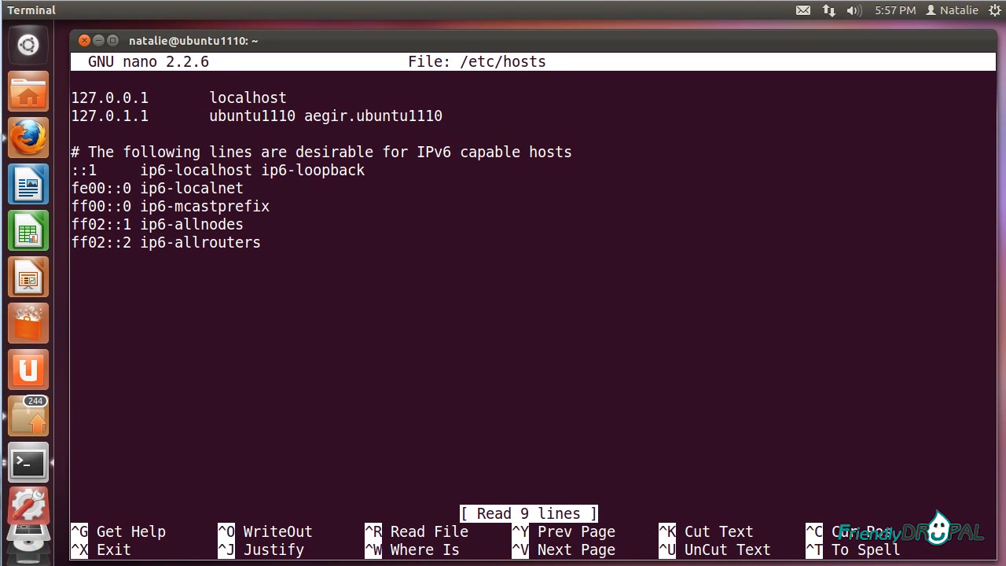
click(444, 115)
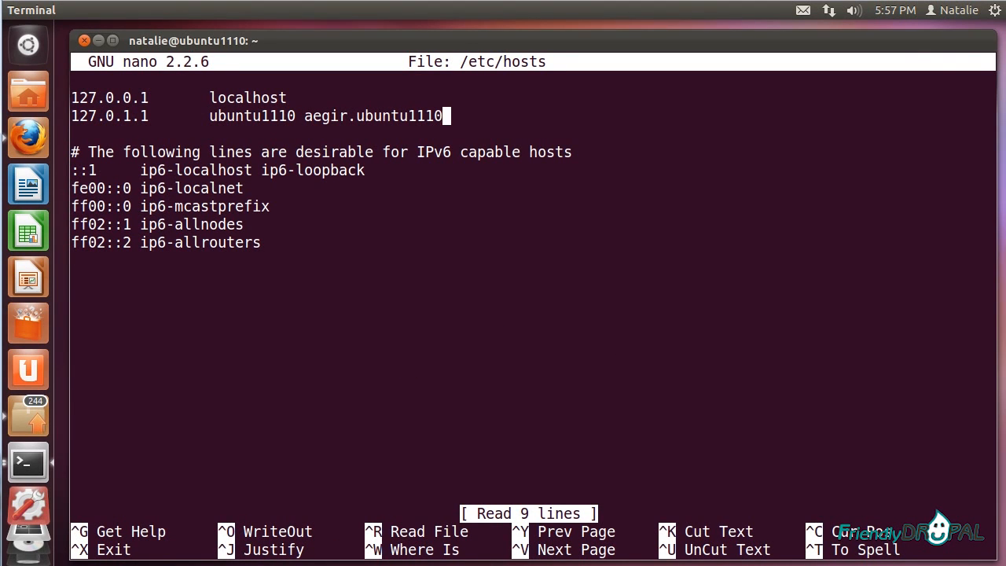
text(*.u)
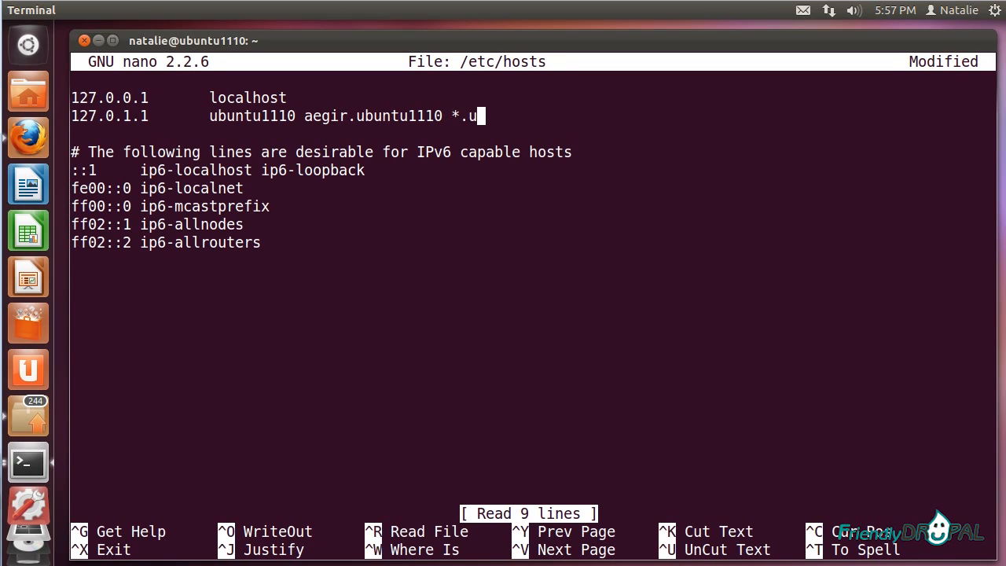
text(buntu11)
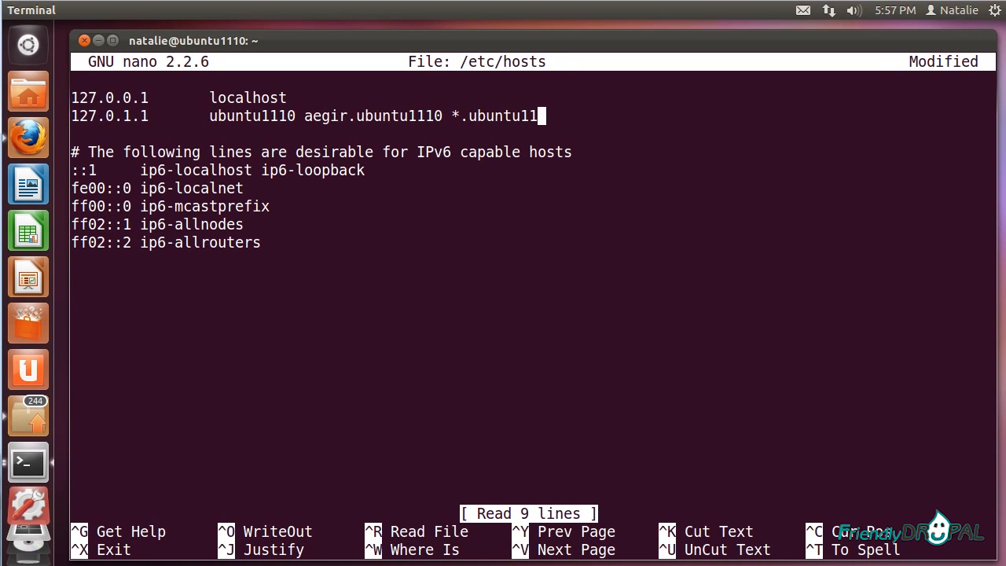
text(10)
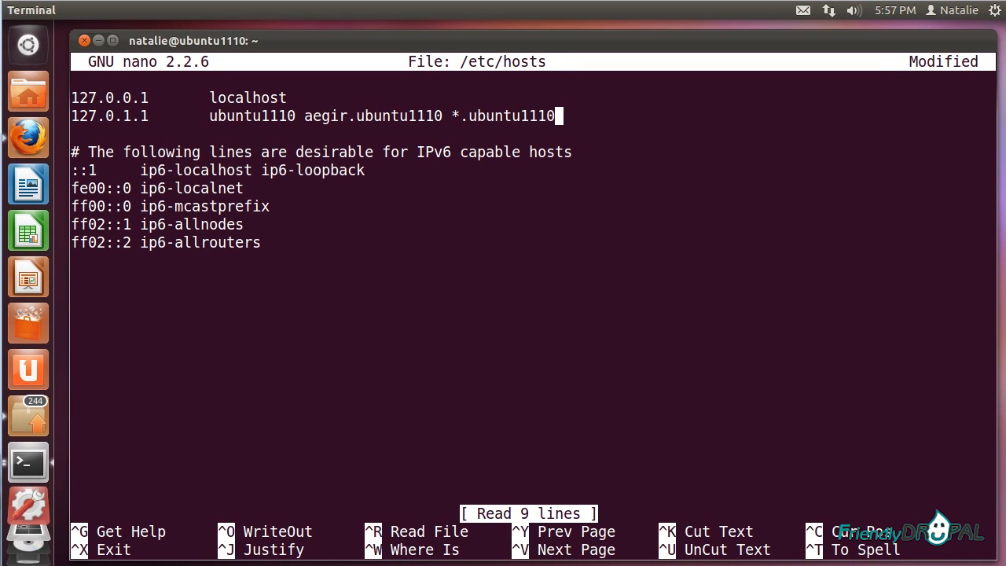
key(ctrl+o)
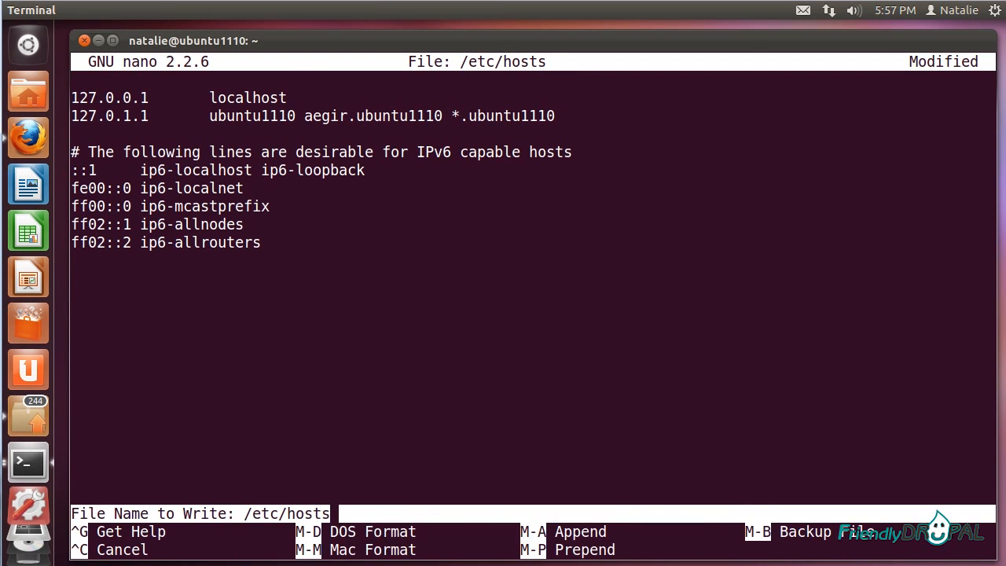
key(Return)
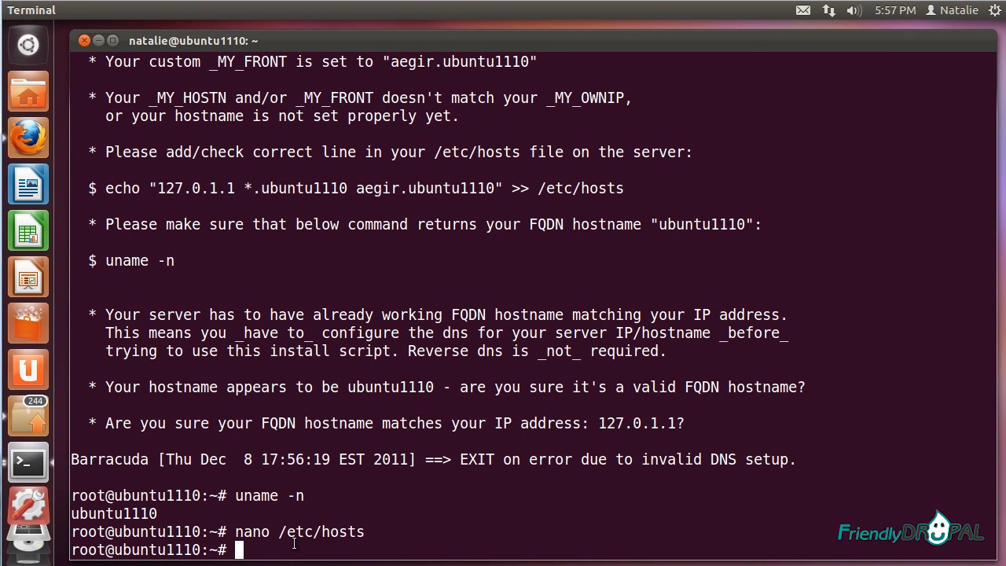
Step: Rerun 'bash BARRACUDA.sh.txt', which fails with the DNS error, then clear the retyped command
text(bash BARRACUDA.sh.txt)
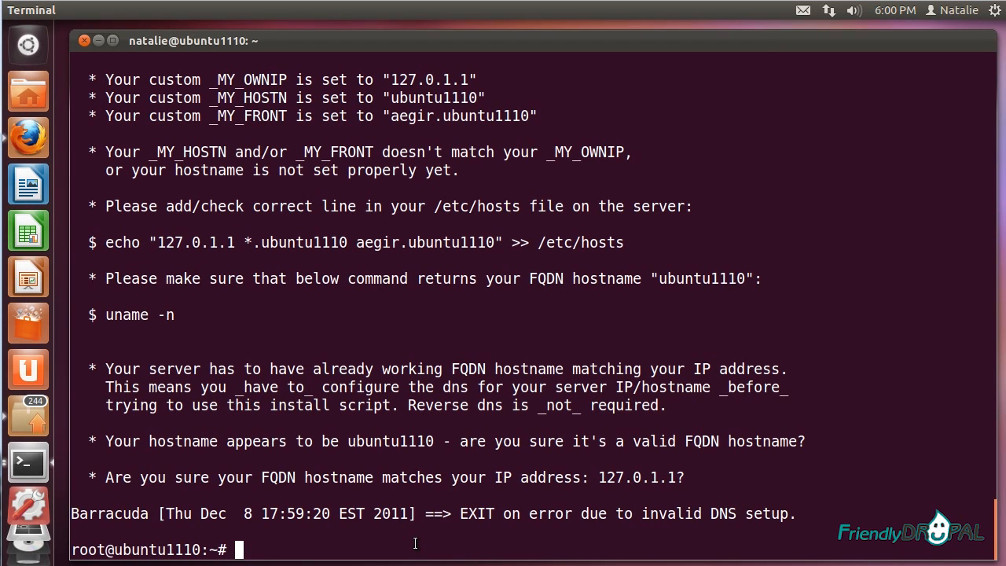
text(bash BARRACUDA.sh.txt)
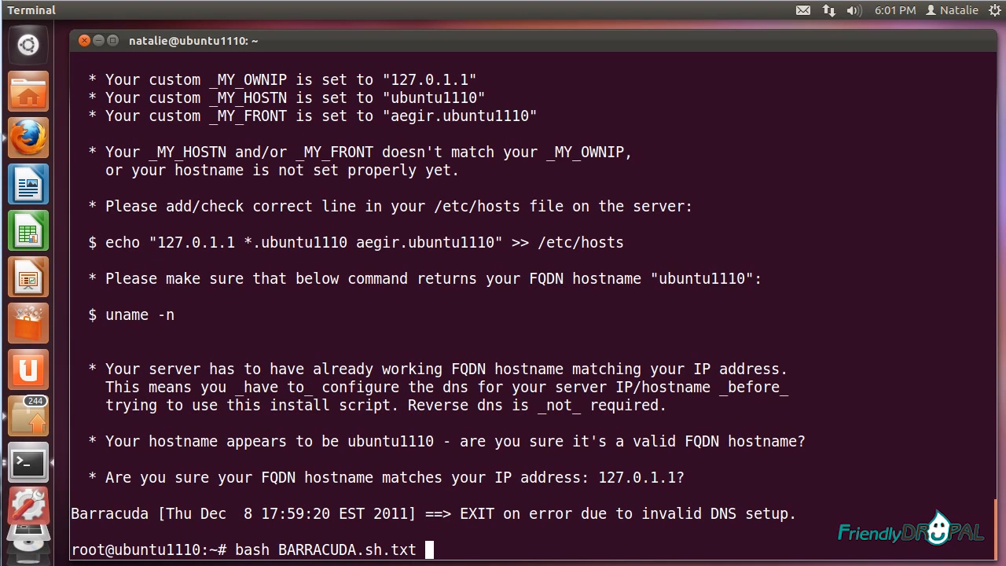
text(ld)
key(Return)
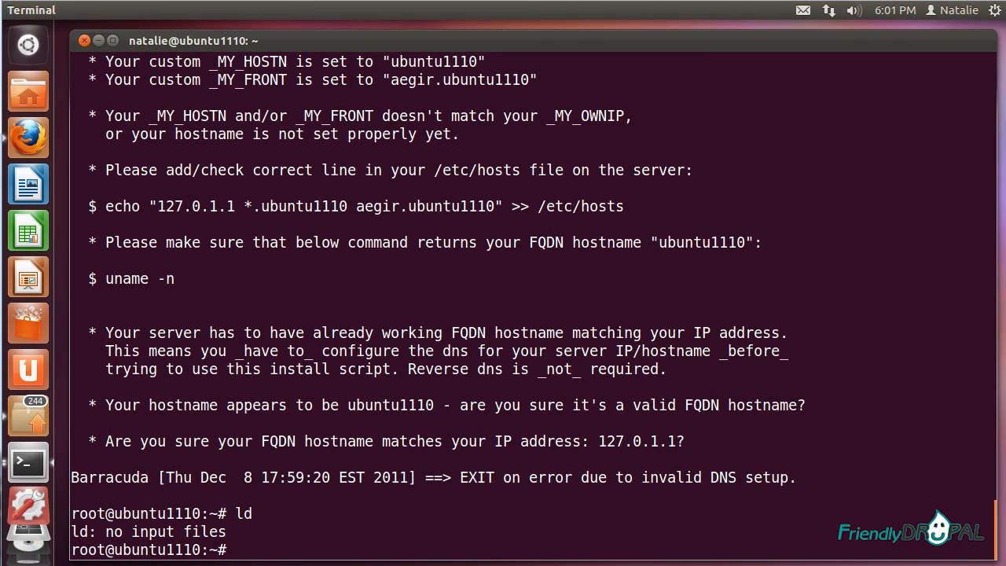
Step: List the home folder files with ls, then open /root/.barracuda.cnf in nano
text(ls -)
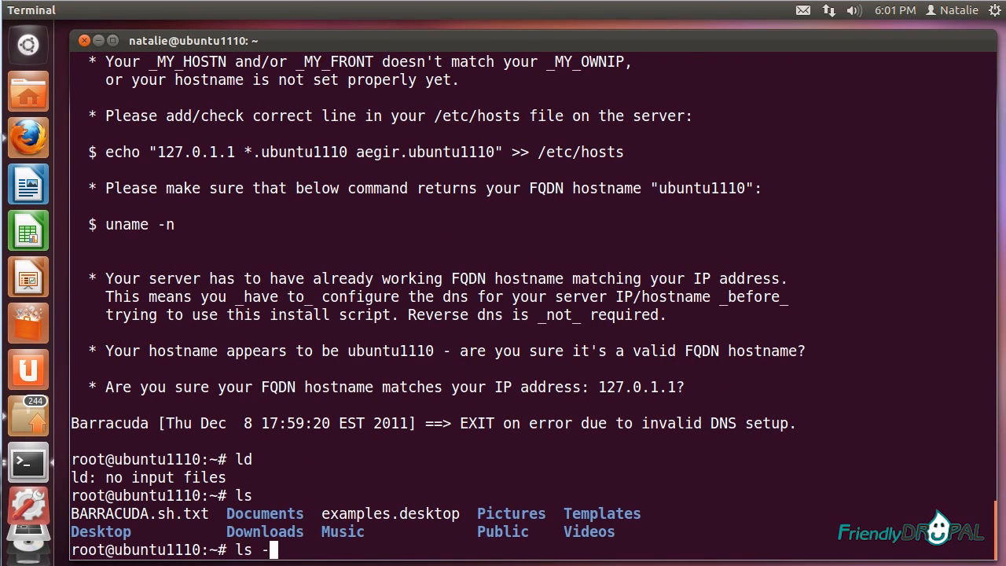
key(Return)
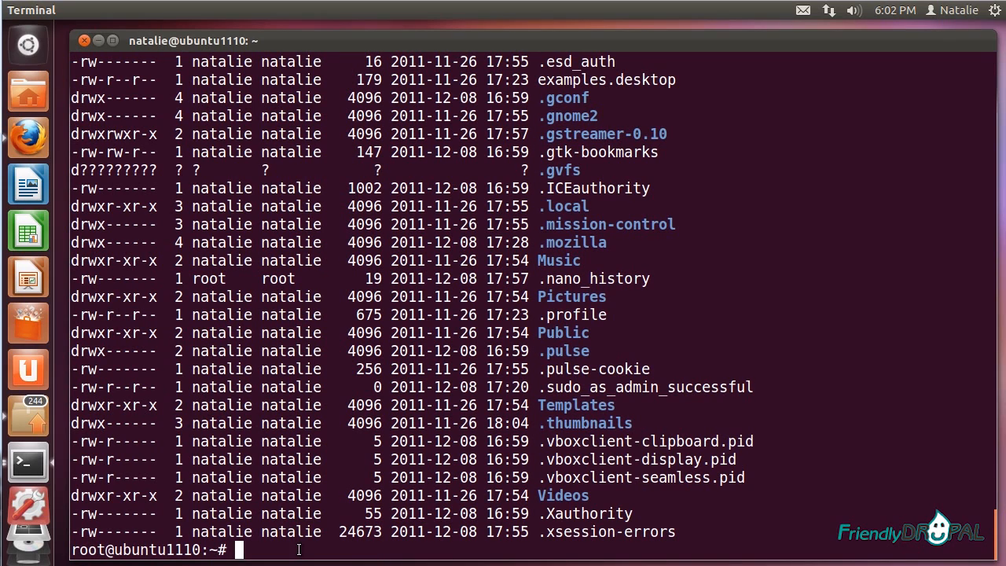
text(n)
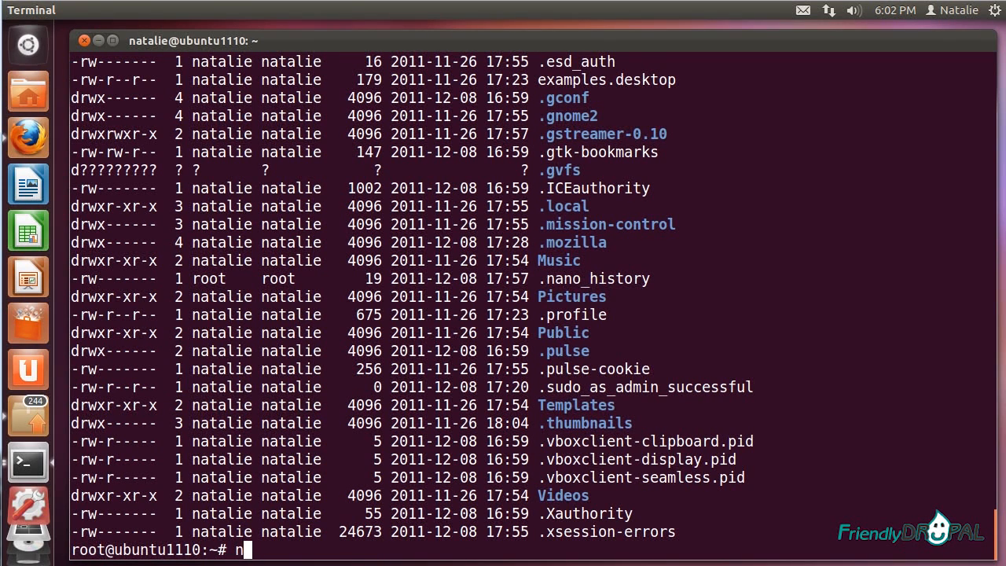
text(ano /roo)
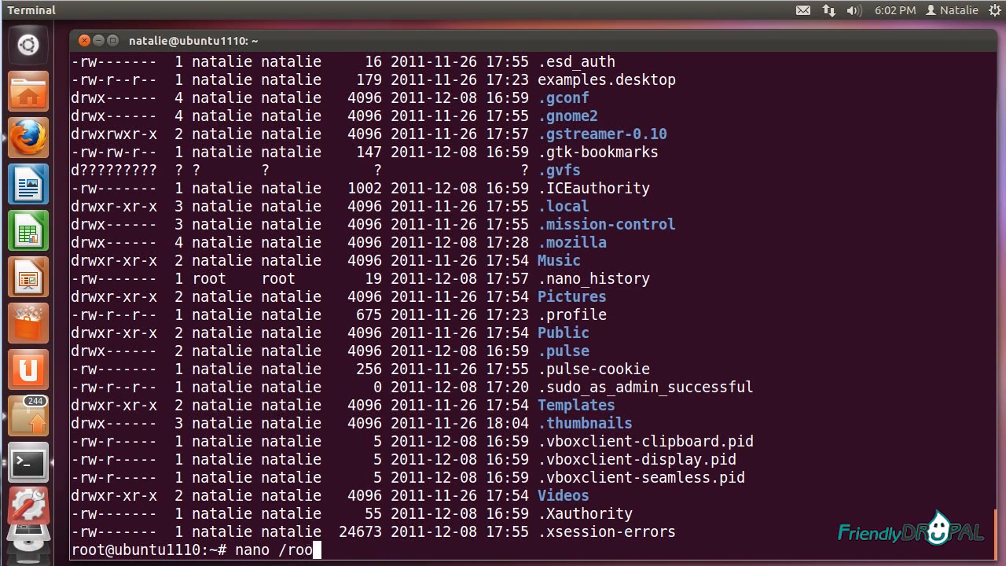
text(t/.ba)
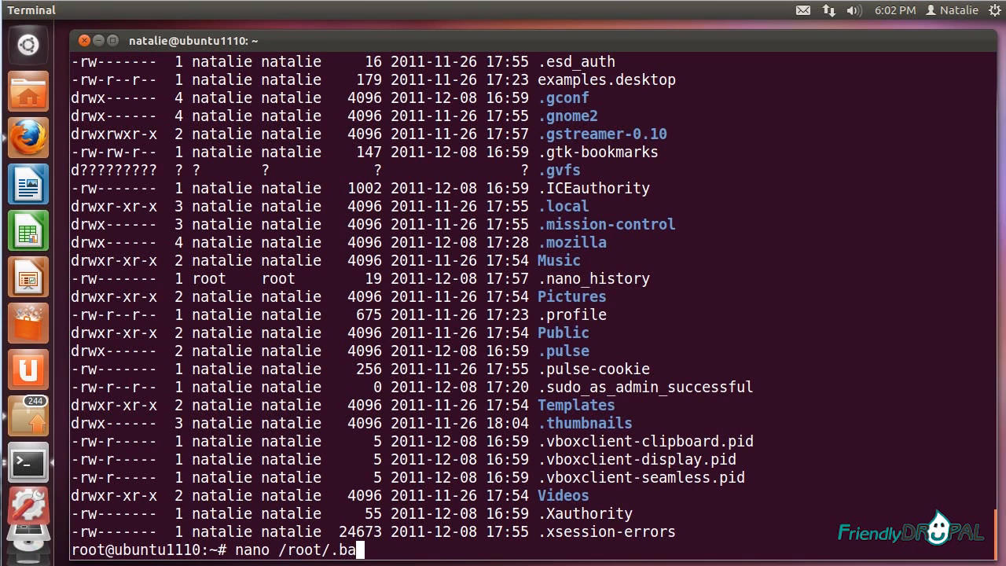
key(Tab)
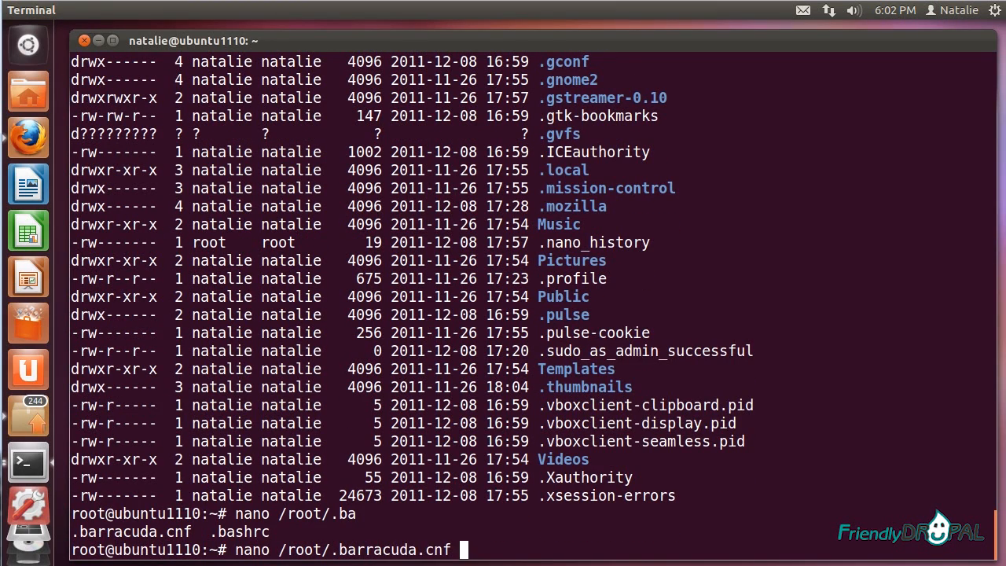
key(Return)
text(DNS)
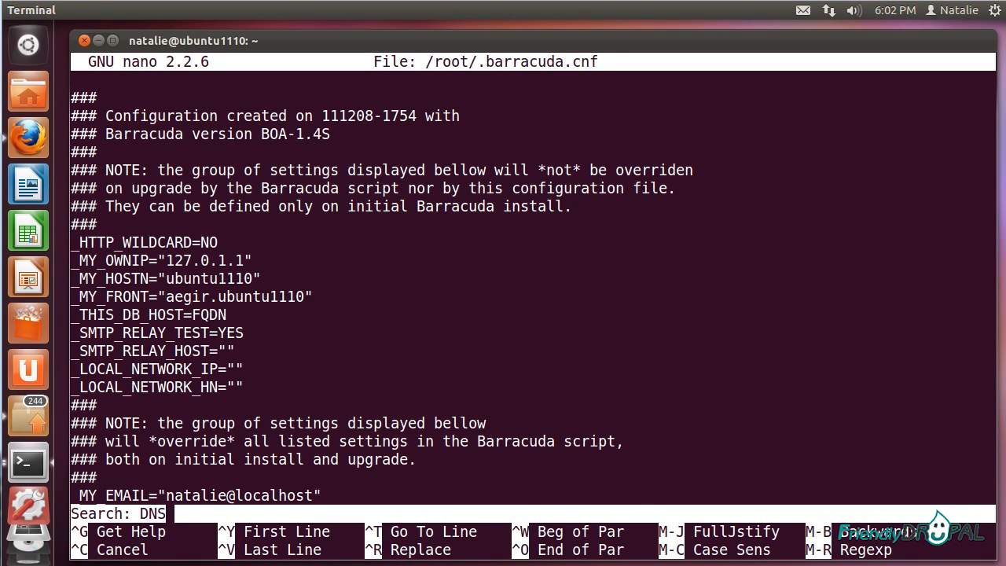
Step: Change _DNS_SETUP_TEST from YES to NO in .barracuda.cnf and save it
key(Return)
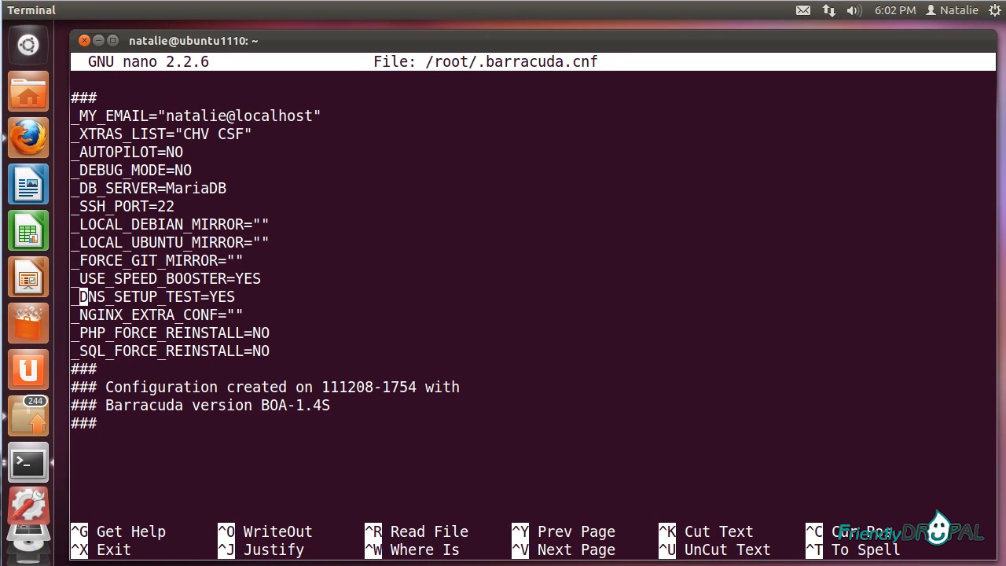
key(BackSpace)
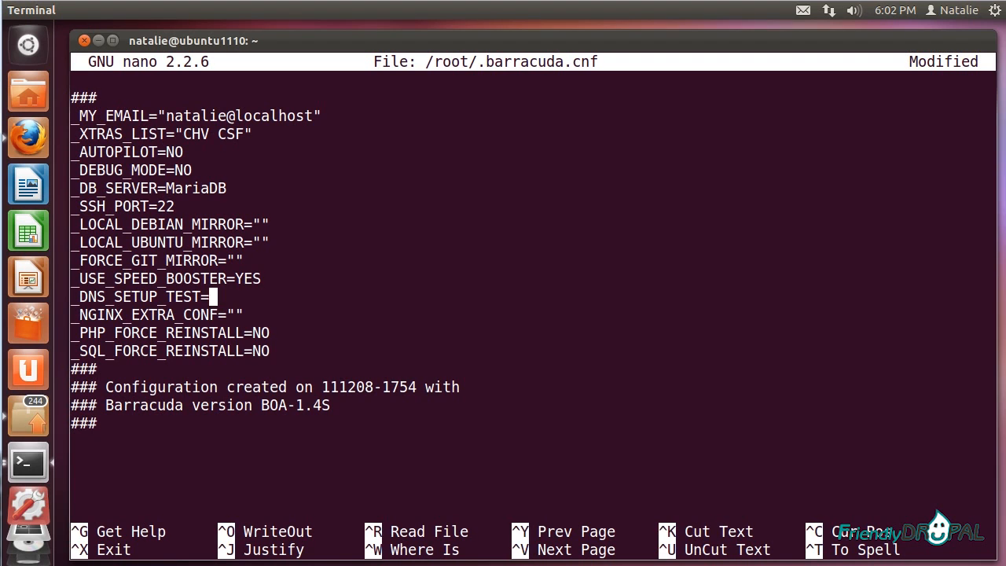
text(NO)
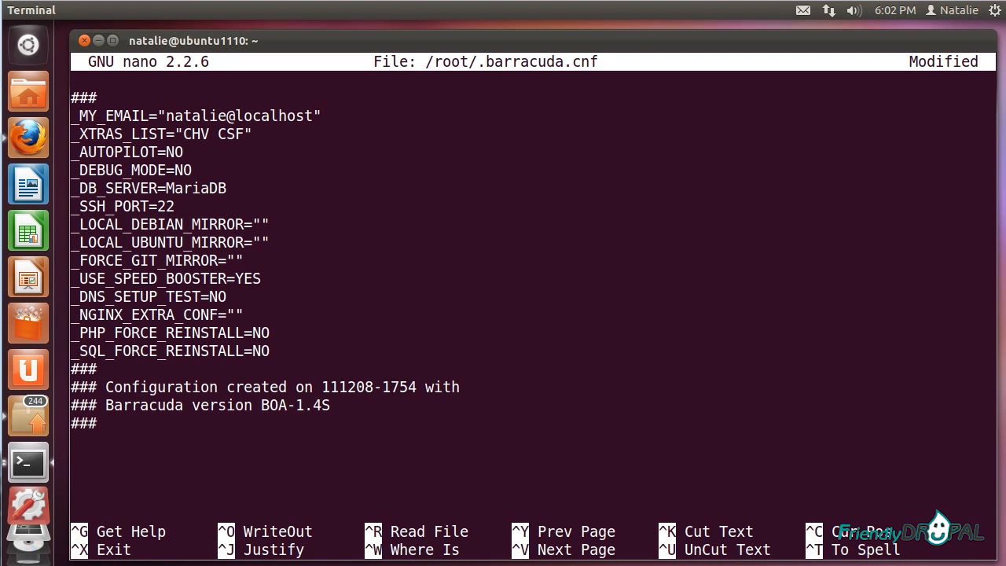
key(ctrl+o)
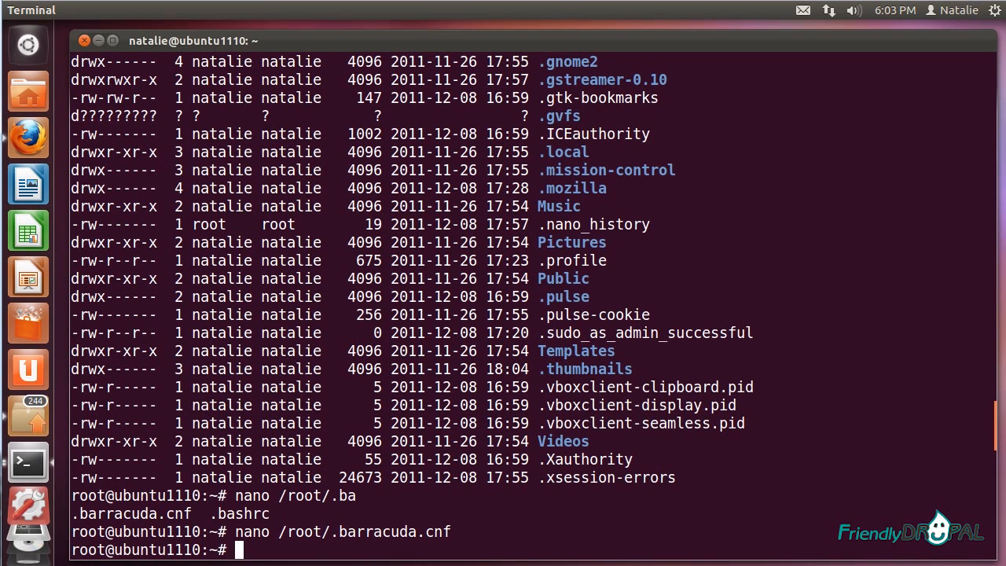
Step: Rerun 'bash BARRACUDA.sh.txt' and confirm both proceed prompts, answering y at the checkpoint
text(nano /root/.barracuda.cnf)
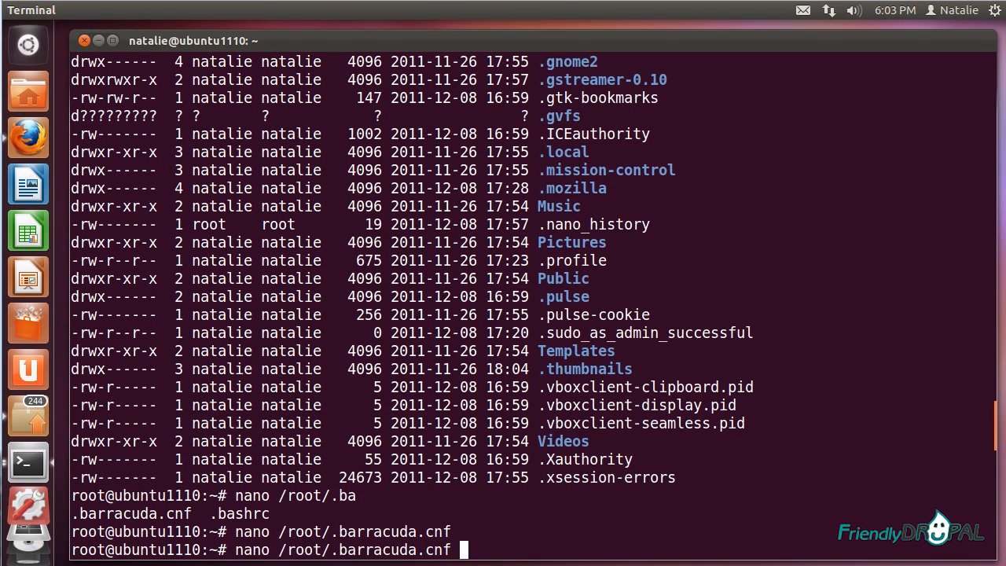
text(bash BARRACUDA.sh.txt)
text(y)
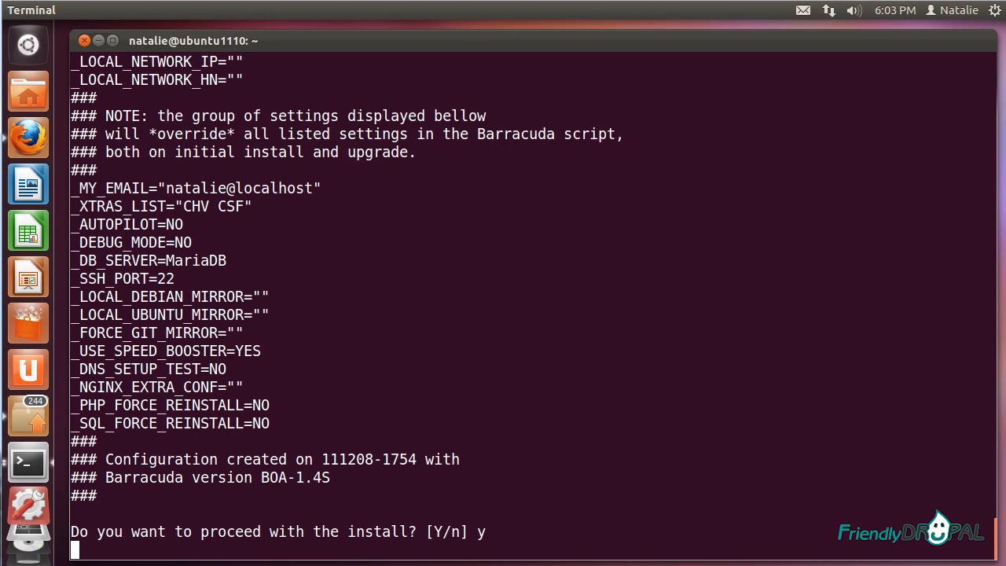
key(Return)
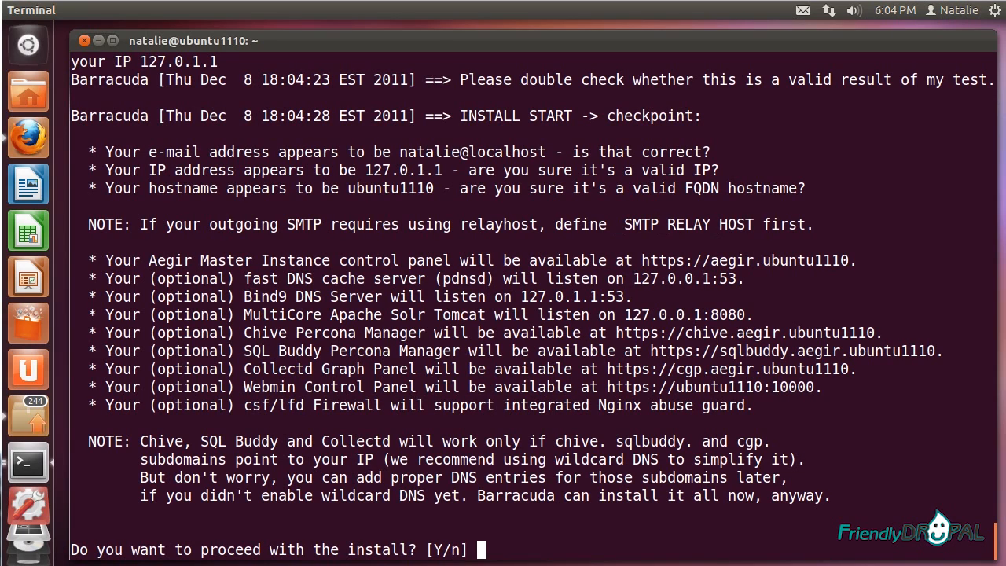
text(y)
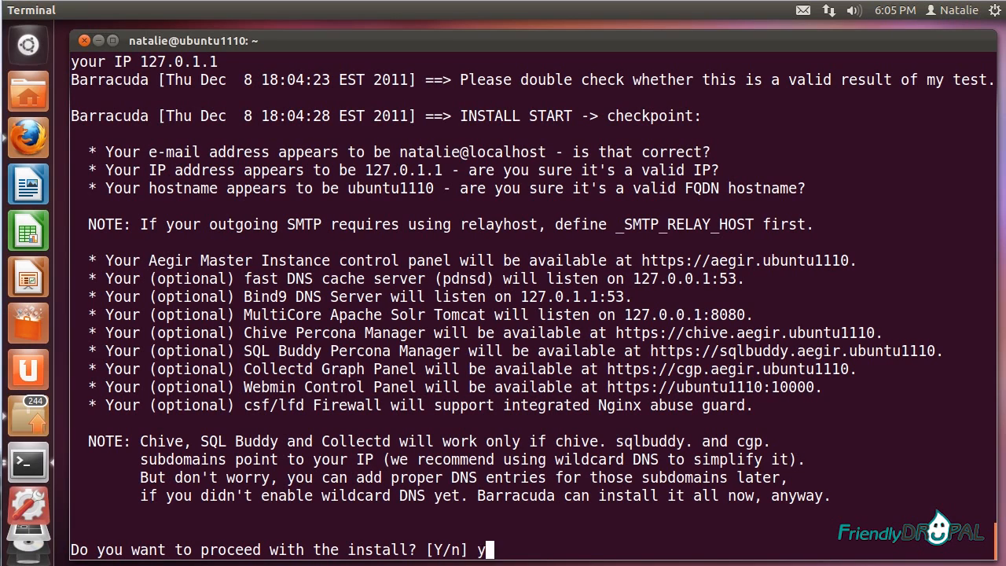
key(Return)
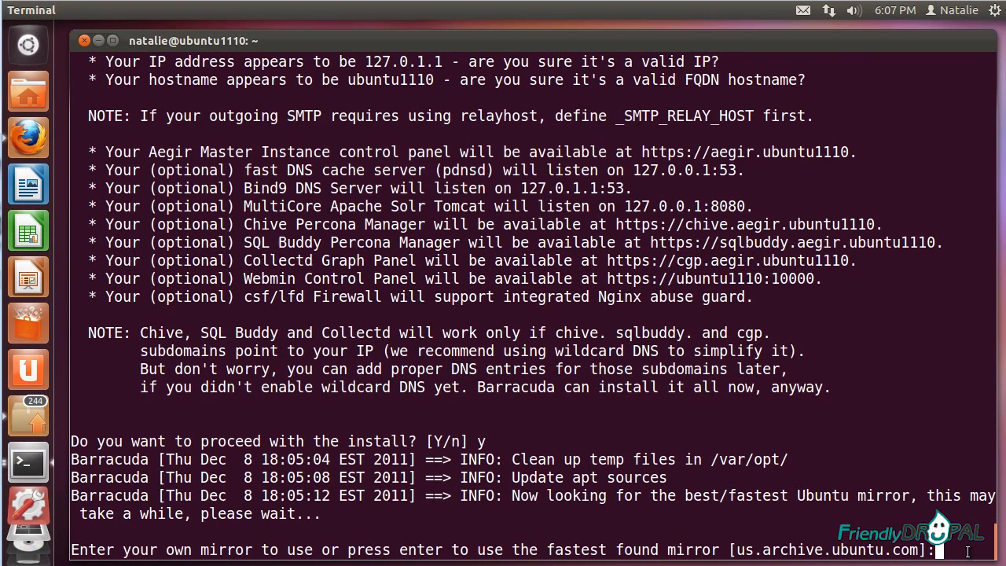
Step: Accept the fastest found Ubuntu mirror, us.archive.ubuntu.com
key(Return)
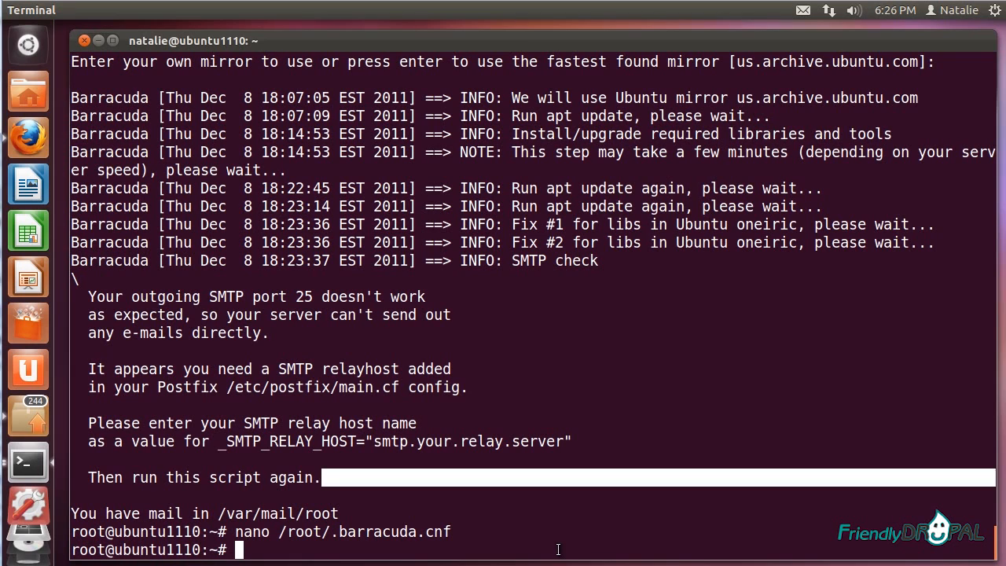
Step: Set _SMTP_RELAY_TEST to NO in /root/.barracuda.cnf and rerun the installer
text(nano /root/.barracuda.cnf)
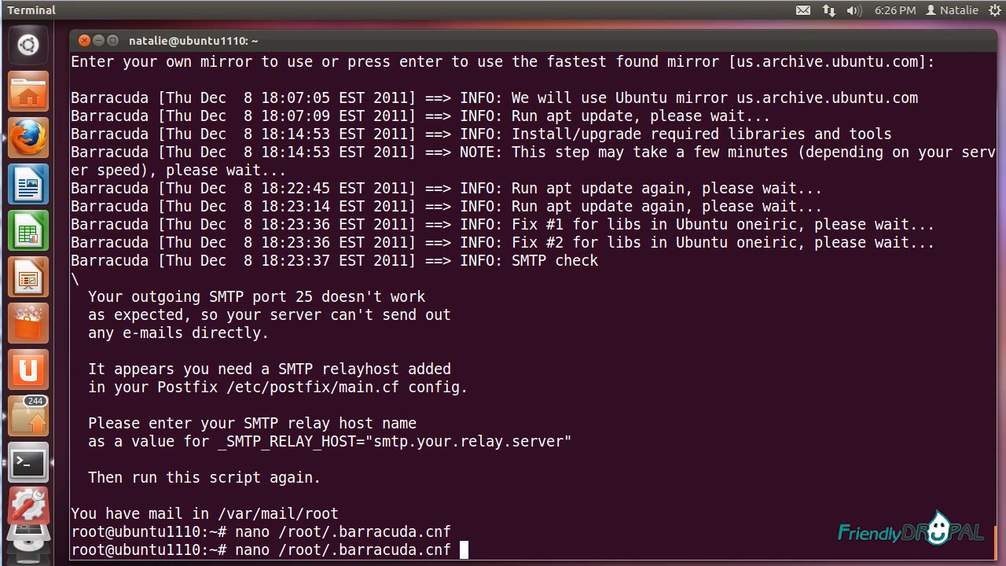
key(Return)
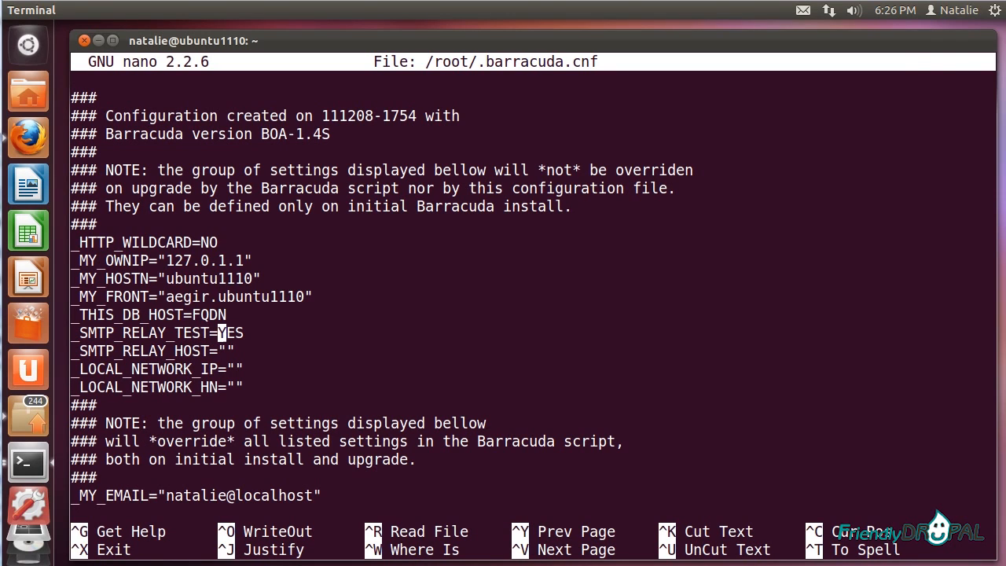
text(NO)
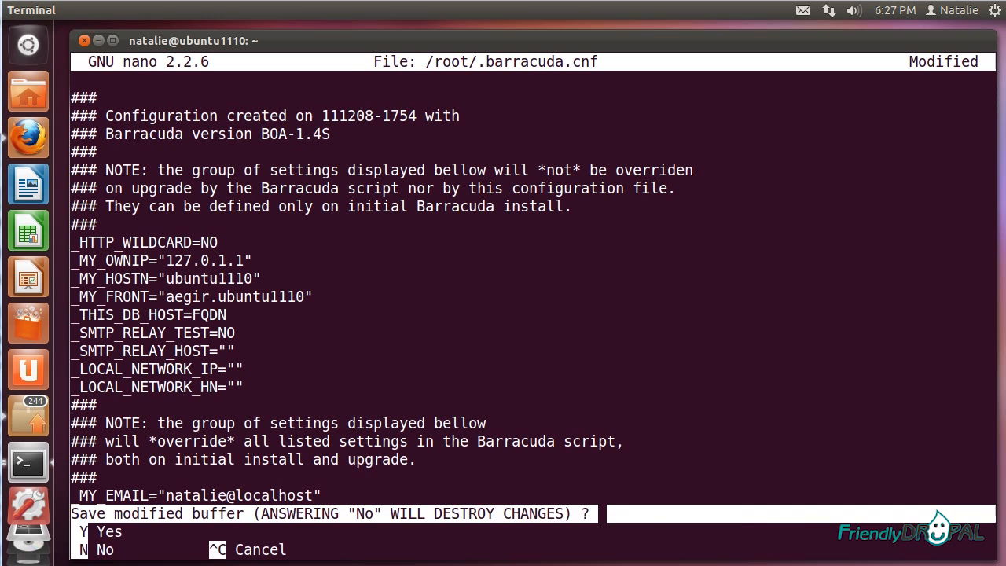
key(y)
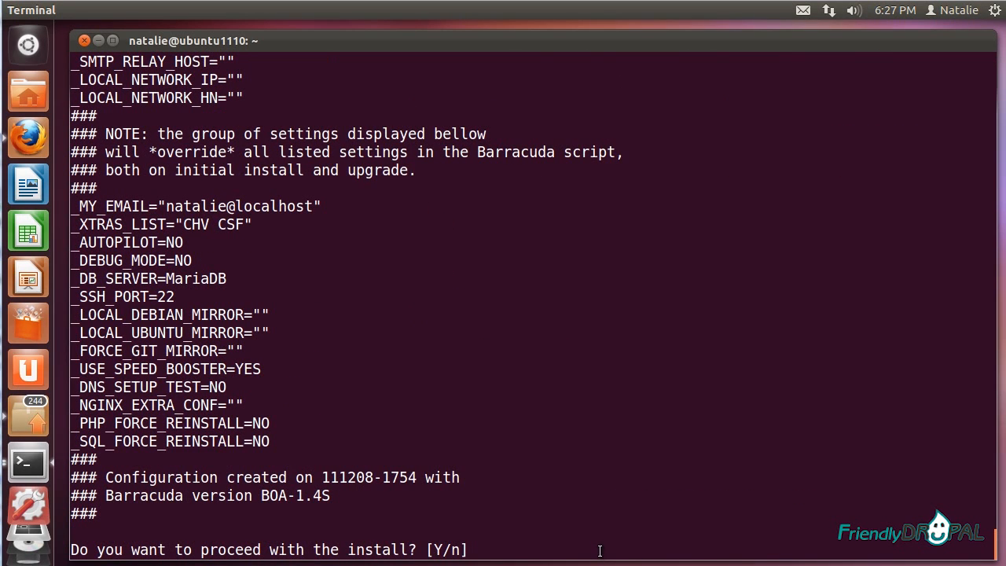
Step: Answer y to install Aegir Master Instance and Chive Percona Manager
text(y)
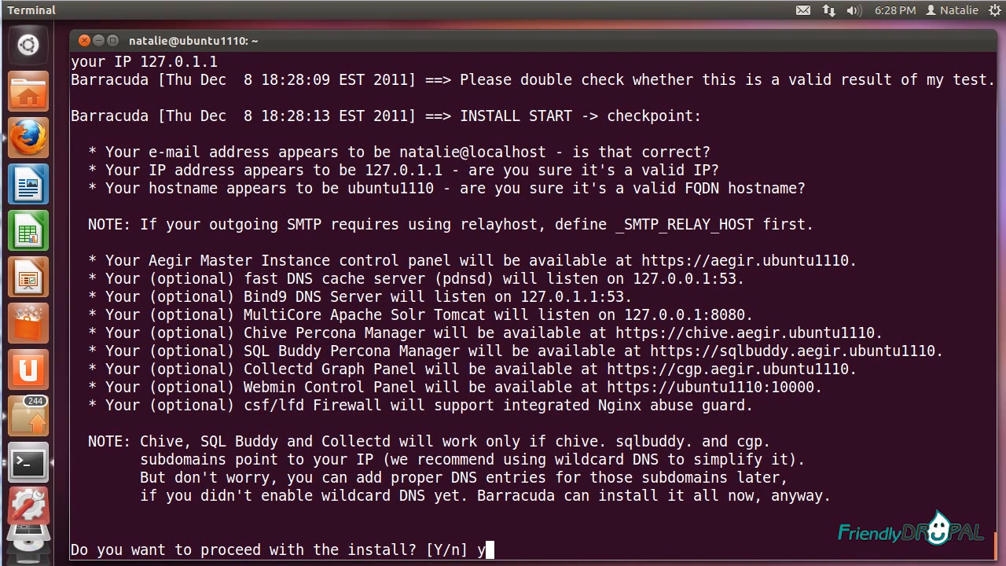
key(Return)
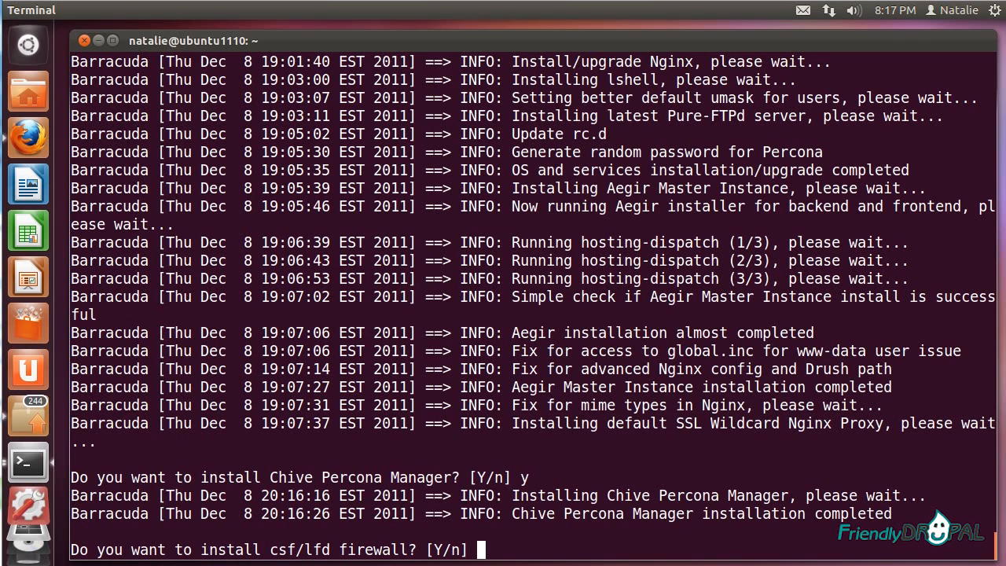
Step: Decline the csf/lfd firewall, set a new MySQL root password and answer the security questions
text(n)
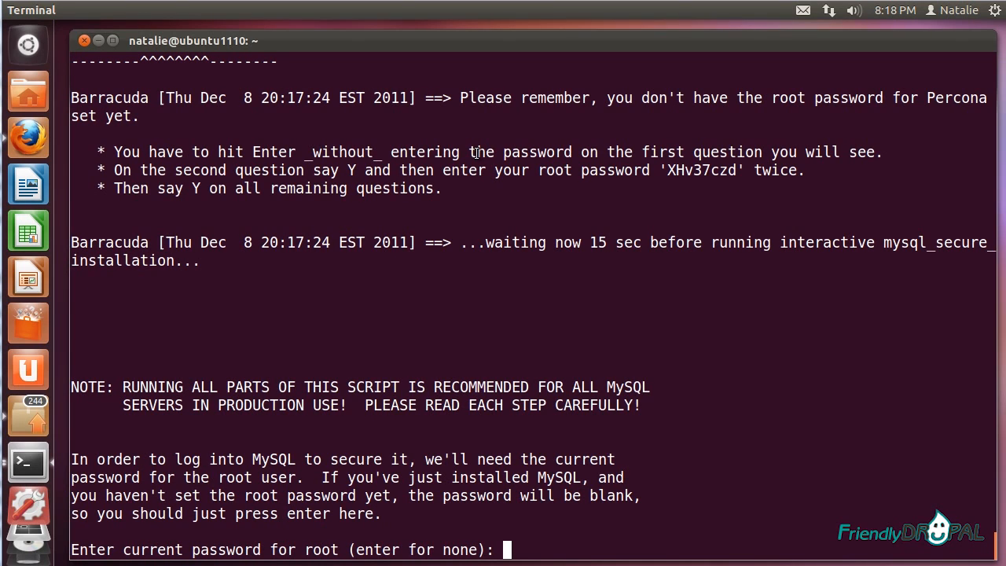
mouse_move(514, 195)
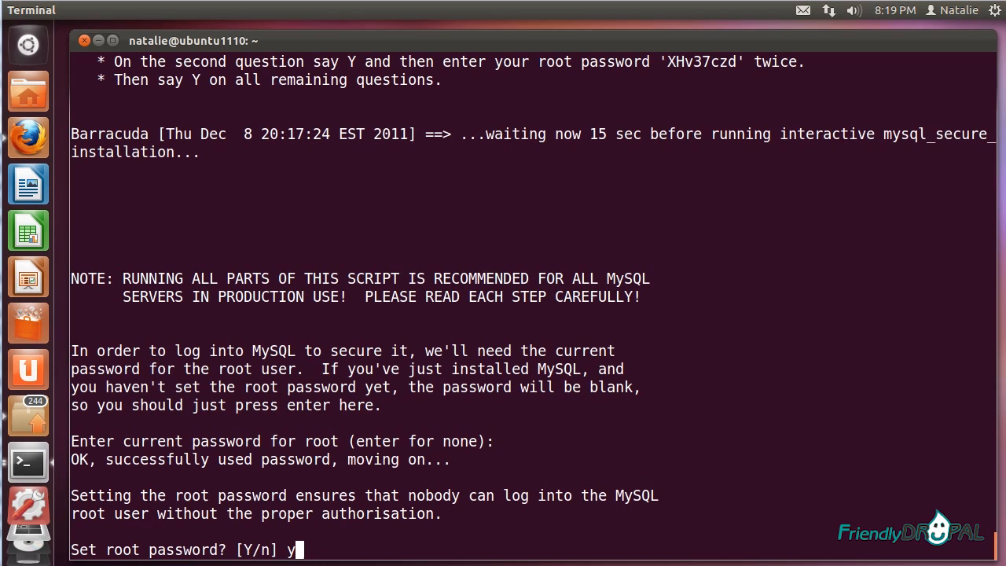
key(Return)
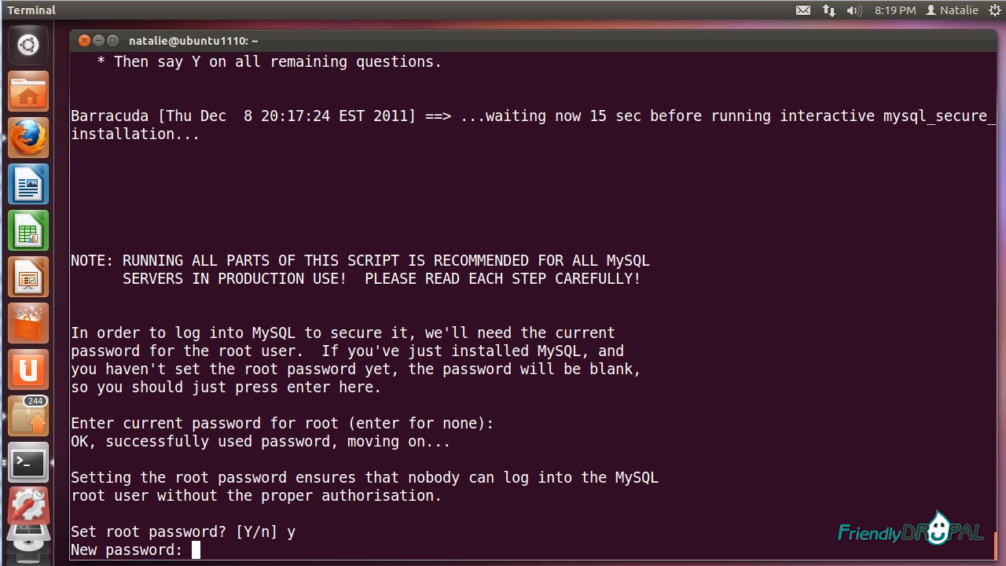
key(Return)
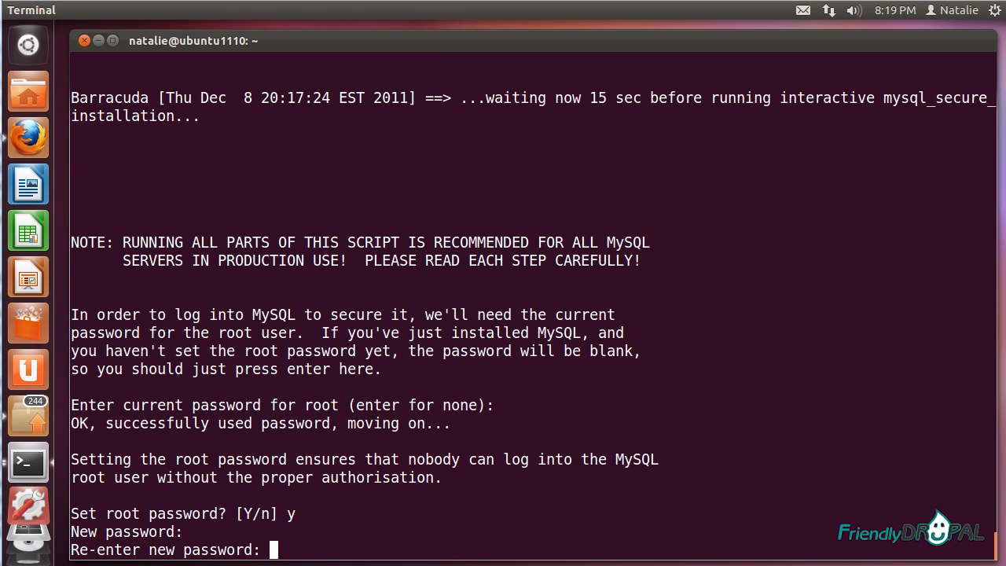
key(Return)
text(y)
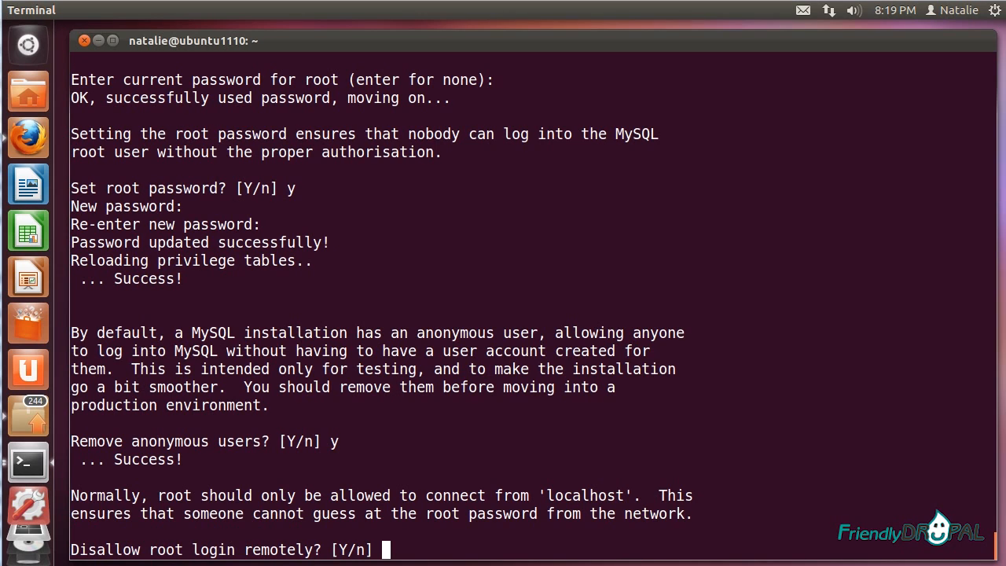
text(n)
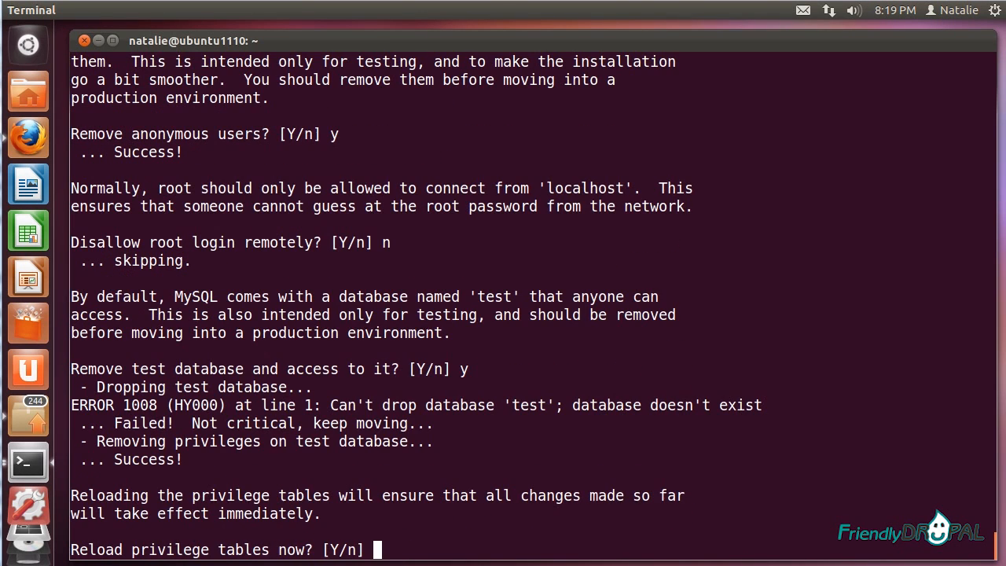
text(y)
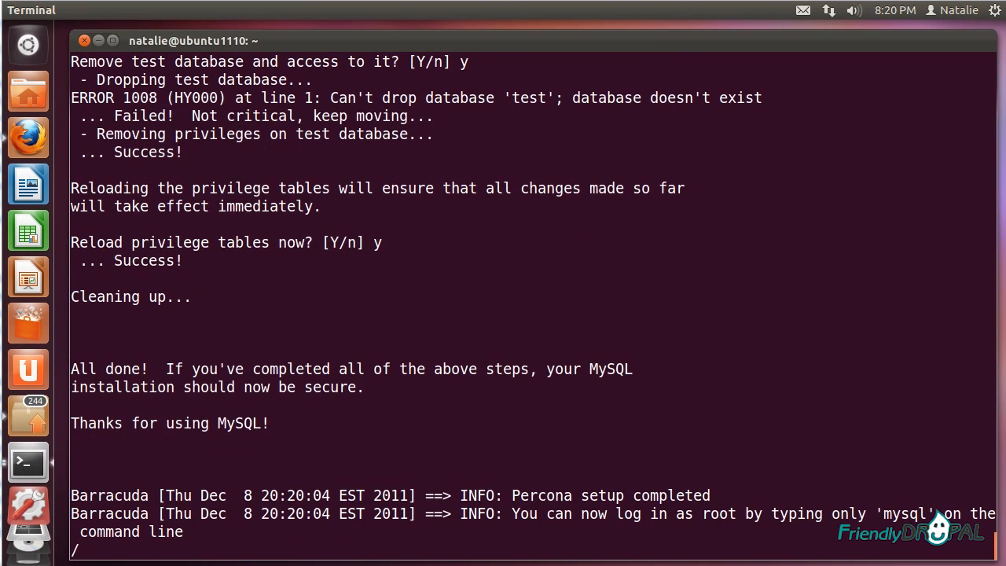
Step: Scroll the output until Barracuda prints the Aegir one-time login URL and BYE
scroll(down, 3)
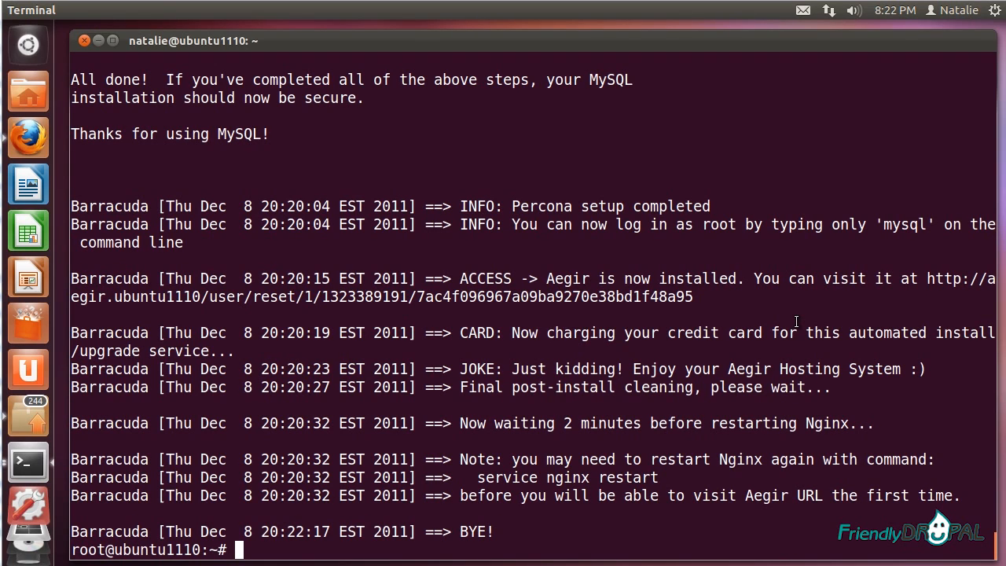
mouse_move(594, 363)
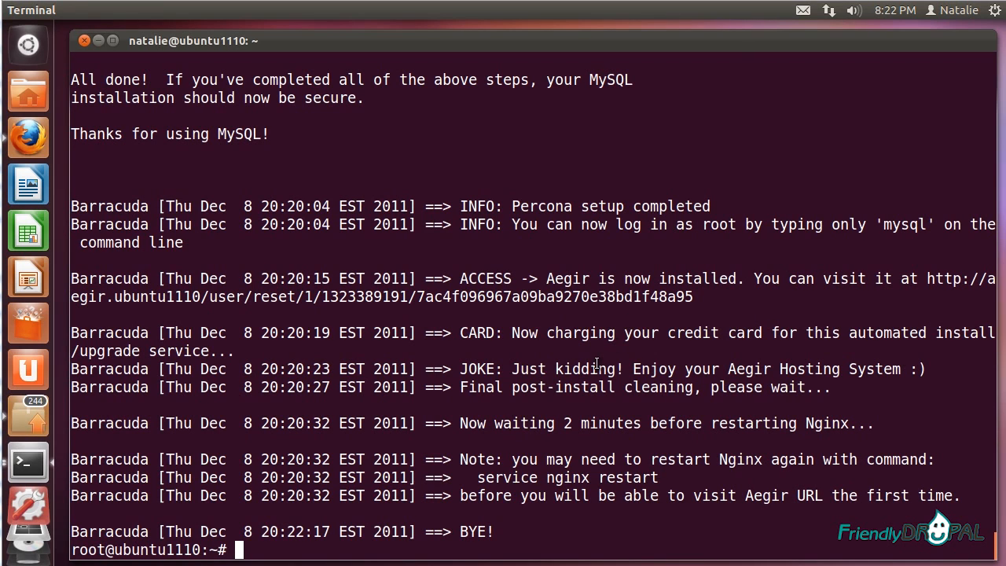
mouse_move(560, 305)
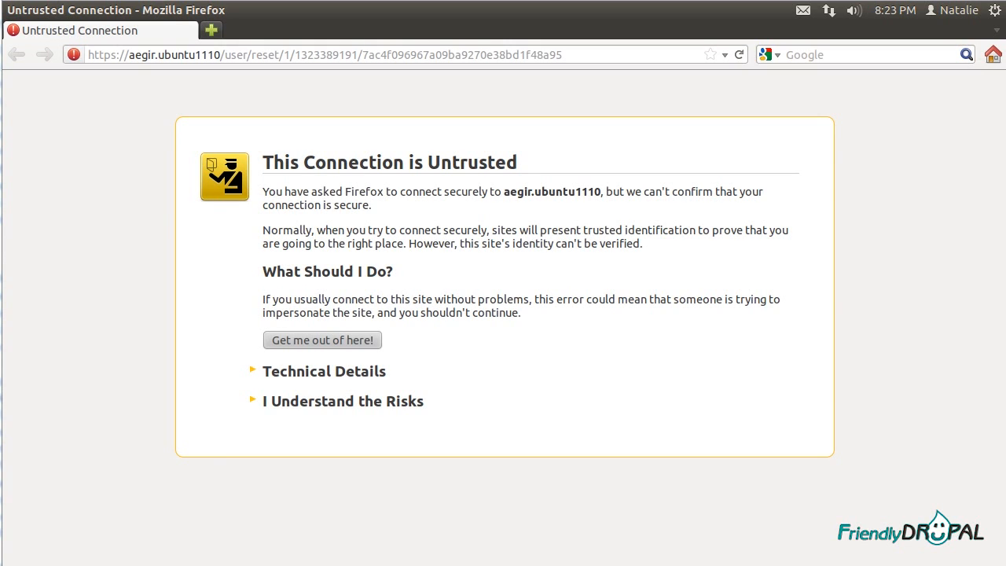
mouse_move(300, 408)
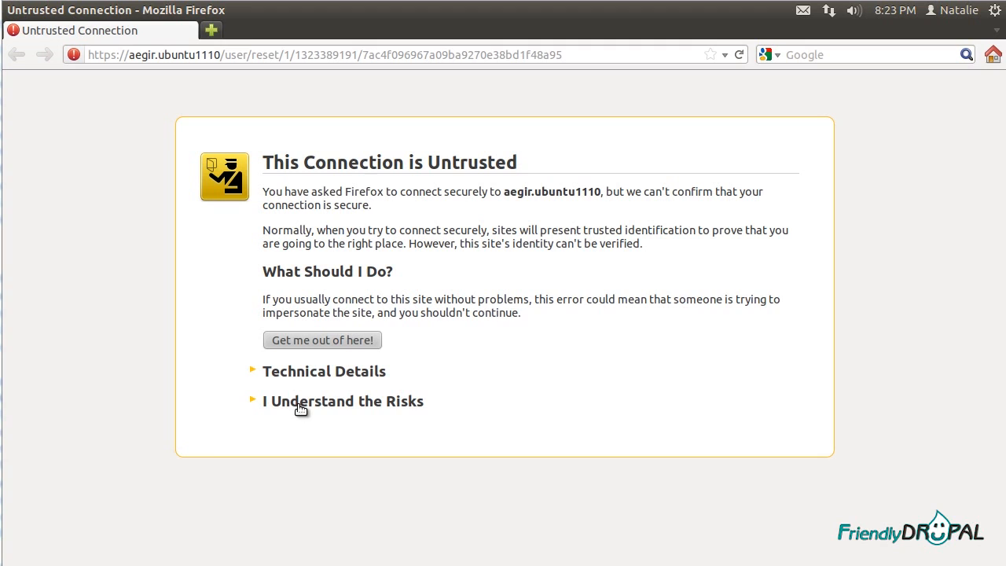
Step: Add a permanent security exception for the aegir.ubuntu1110 certificate
click(343, 400)
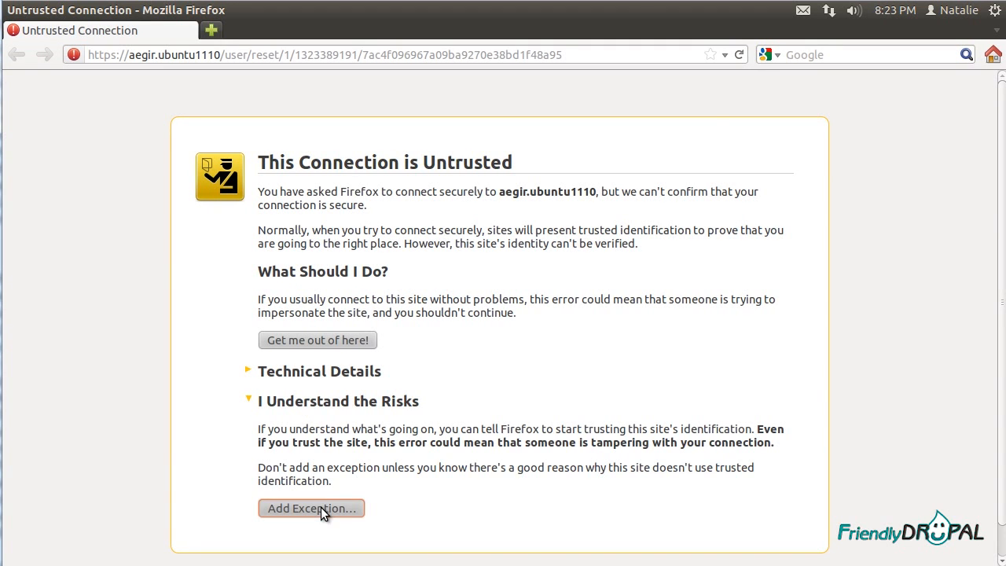
click(311, 508)
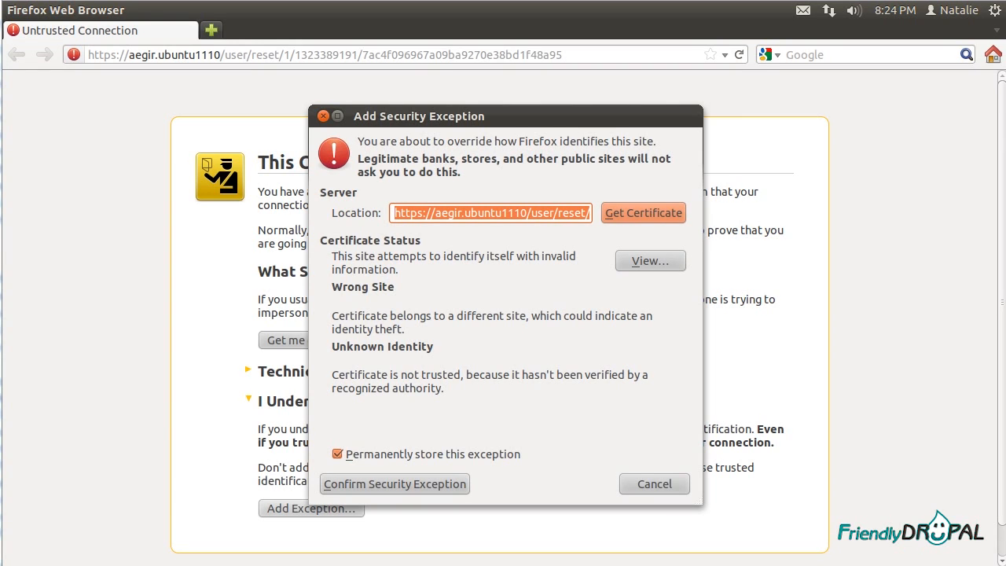
click(395, 483)
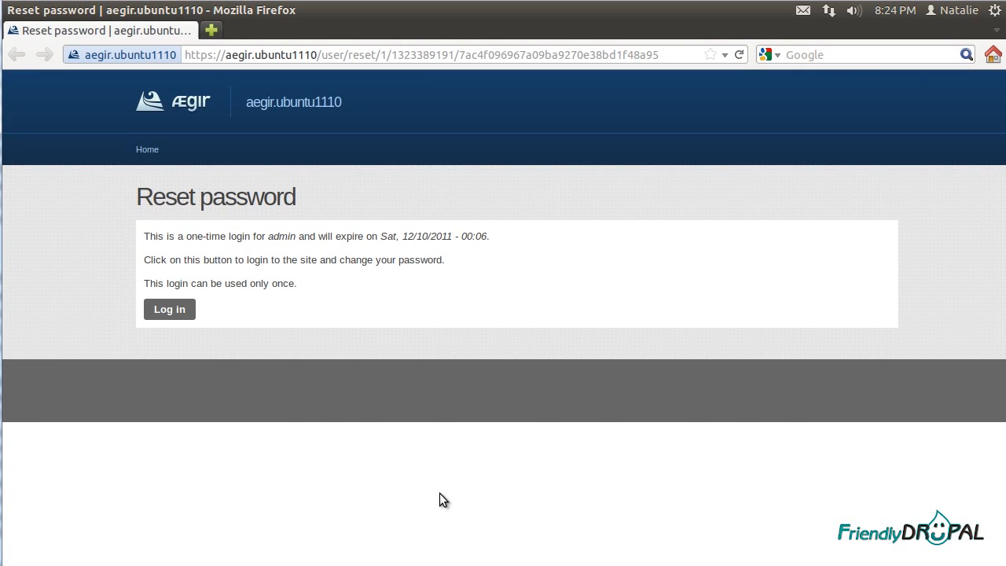
mouse_move(177, 341)
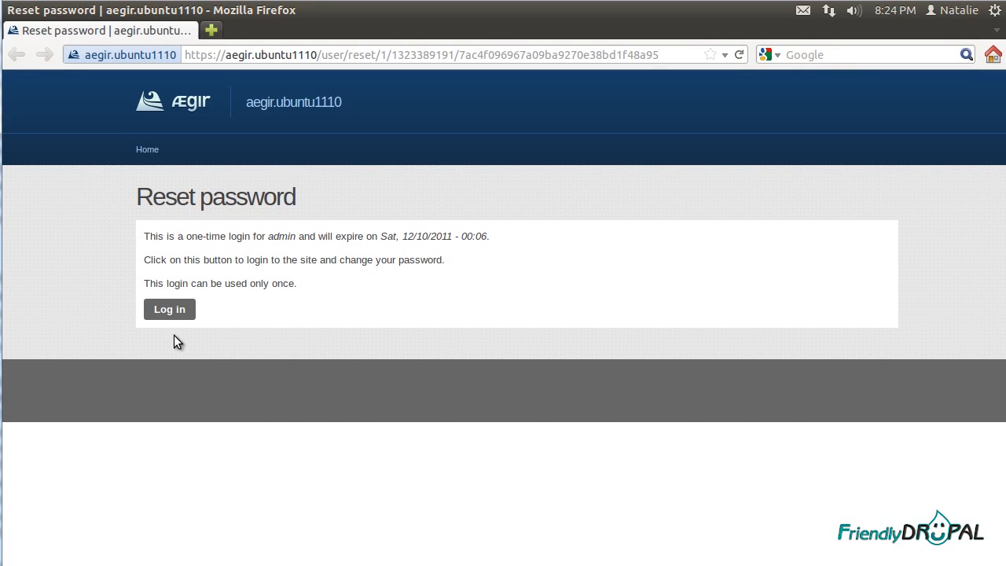
mouse_move(189, 380)
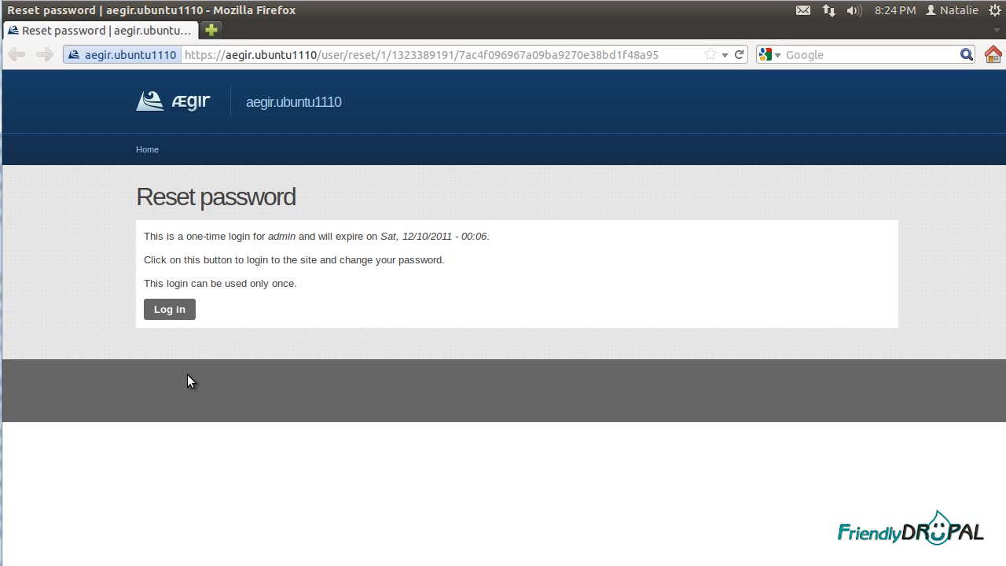
Step: Log in via the one-time link, save a new admin password, and decline the browser's password prompt
click(169, 309)
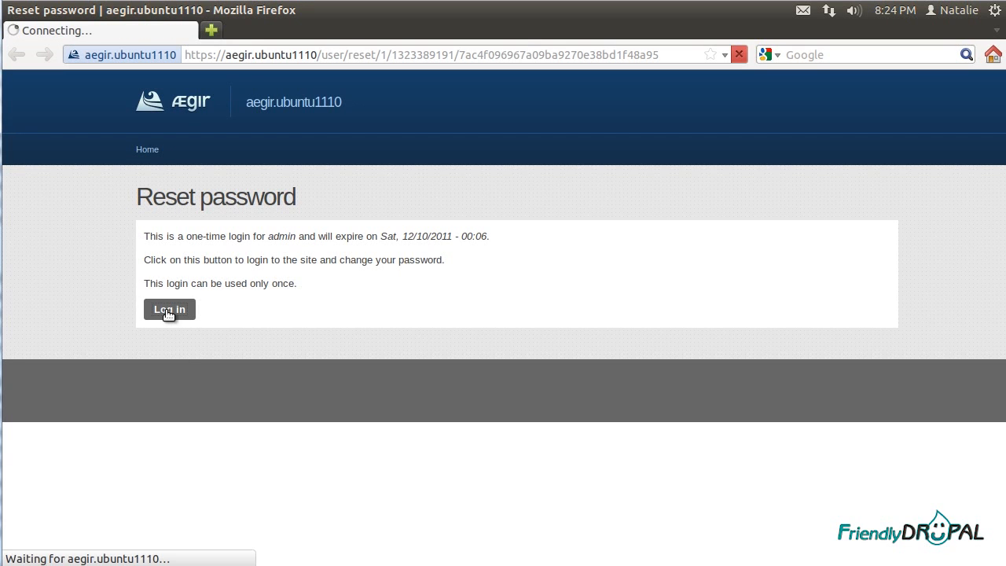
click(168, 308)
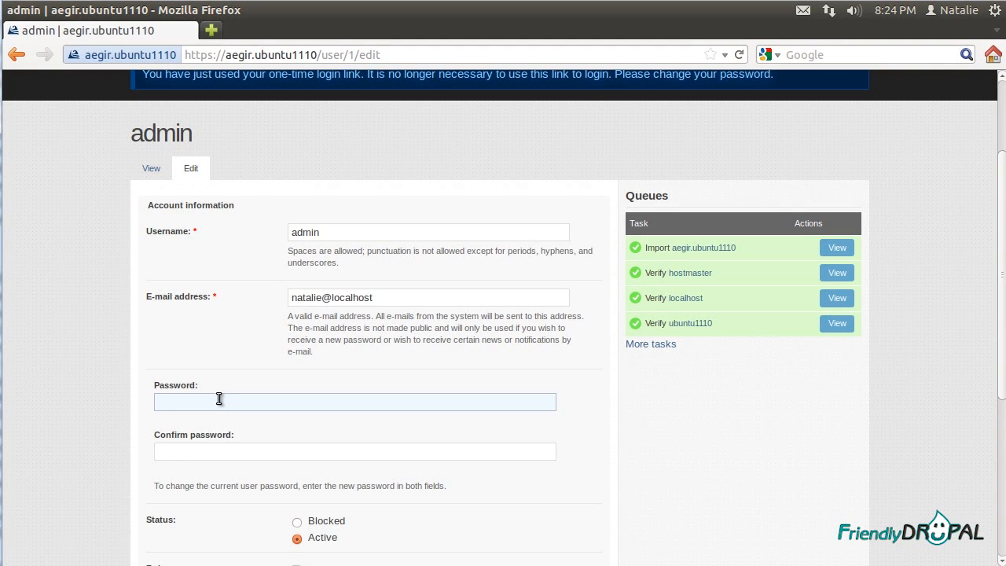
text(••)
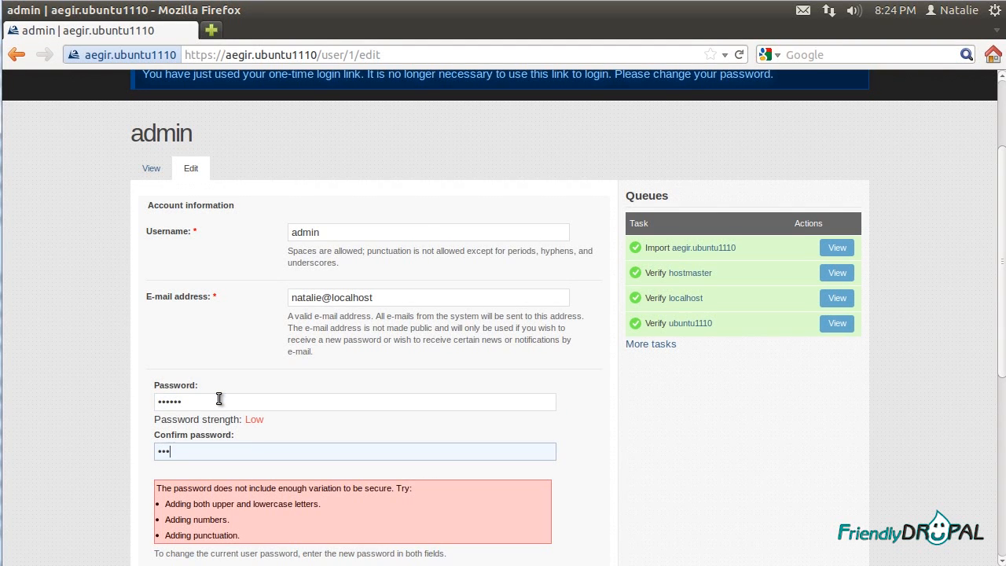
scroll(down, 3)
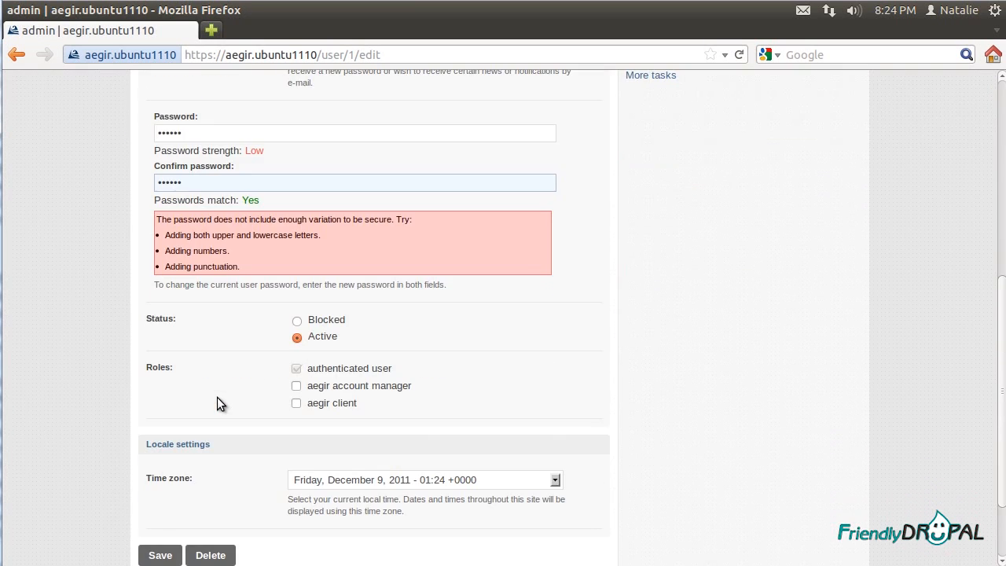
click(160, 554)
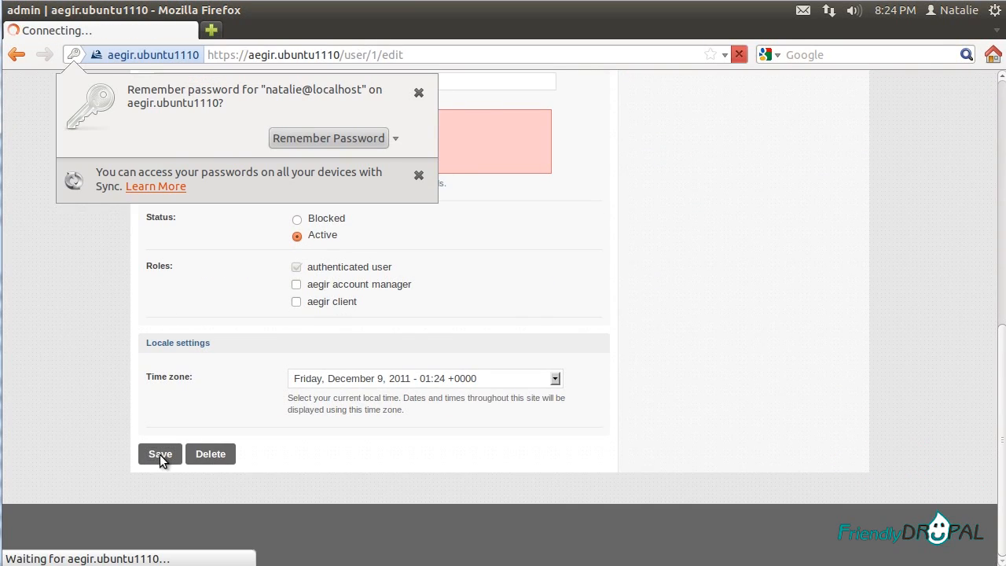
click(159, 453)
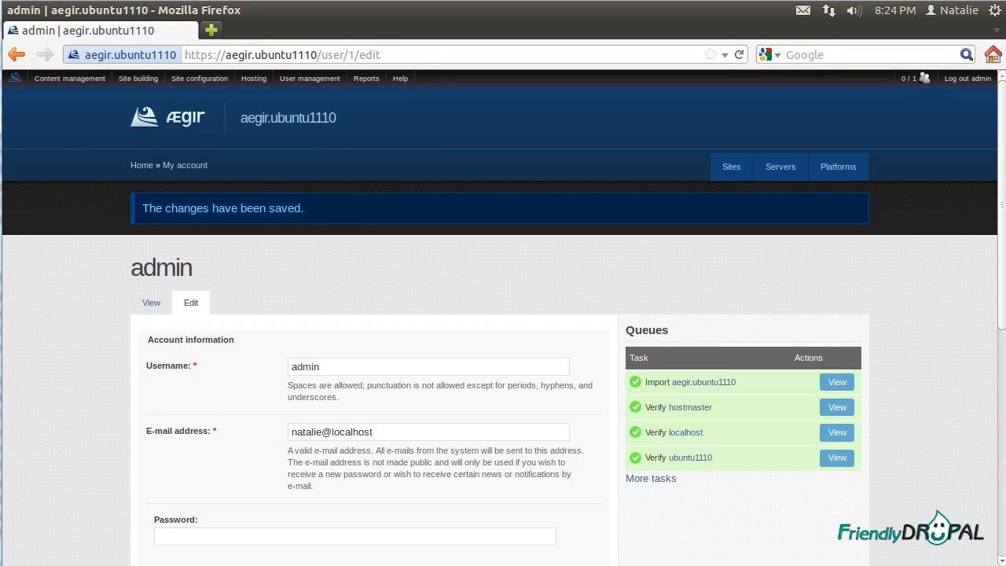
mouse_move(912, 405)
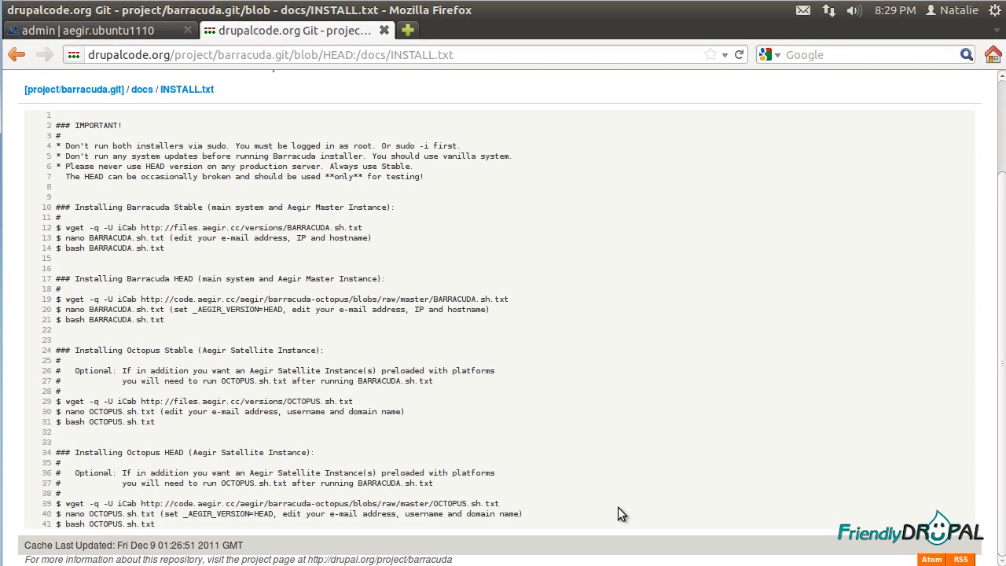
mouse_move(868, 503)
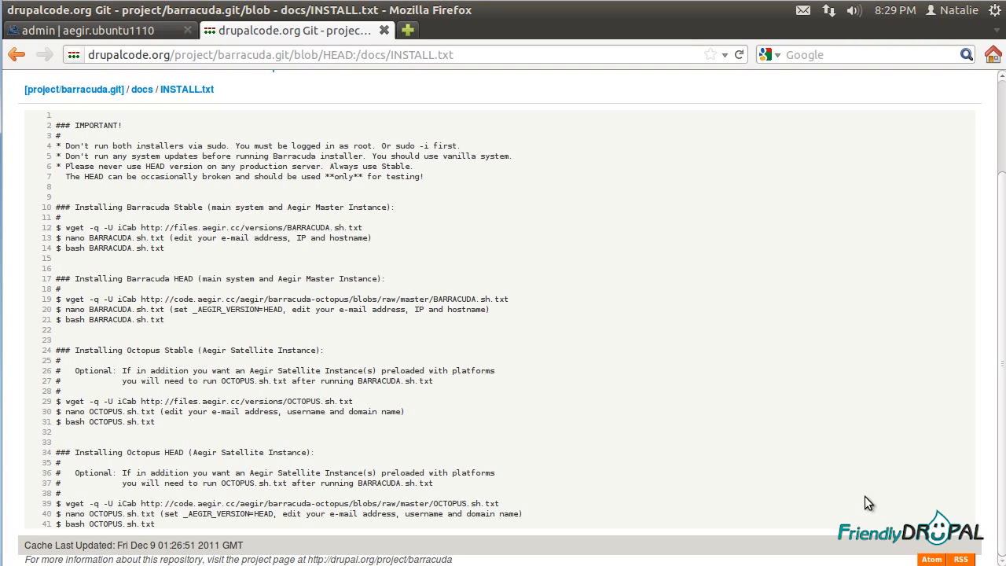
mouse_move(934, 500)
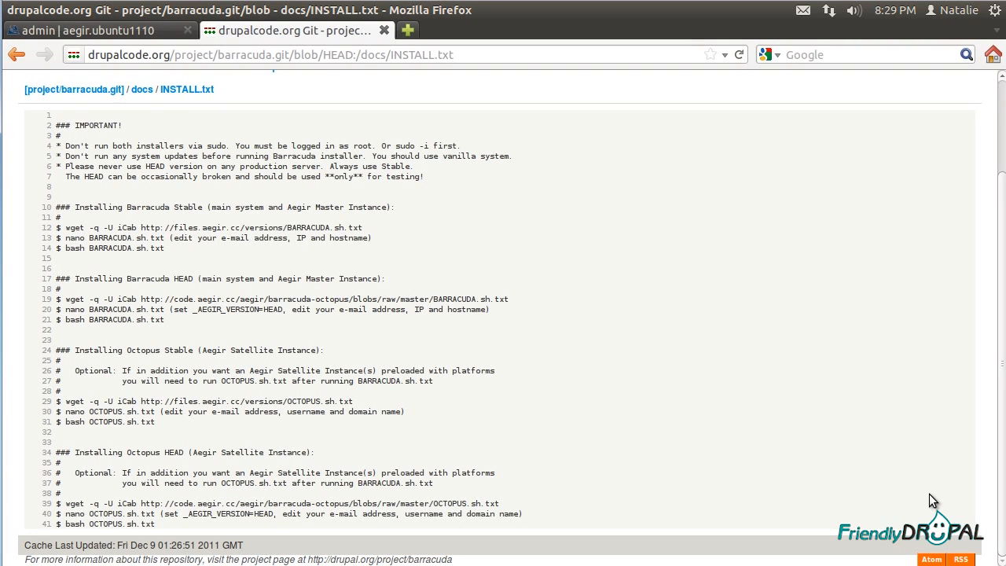